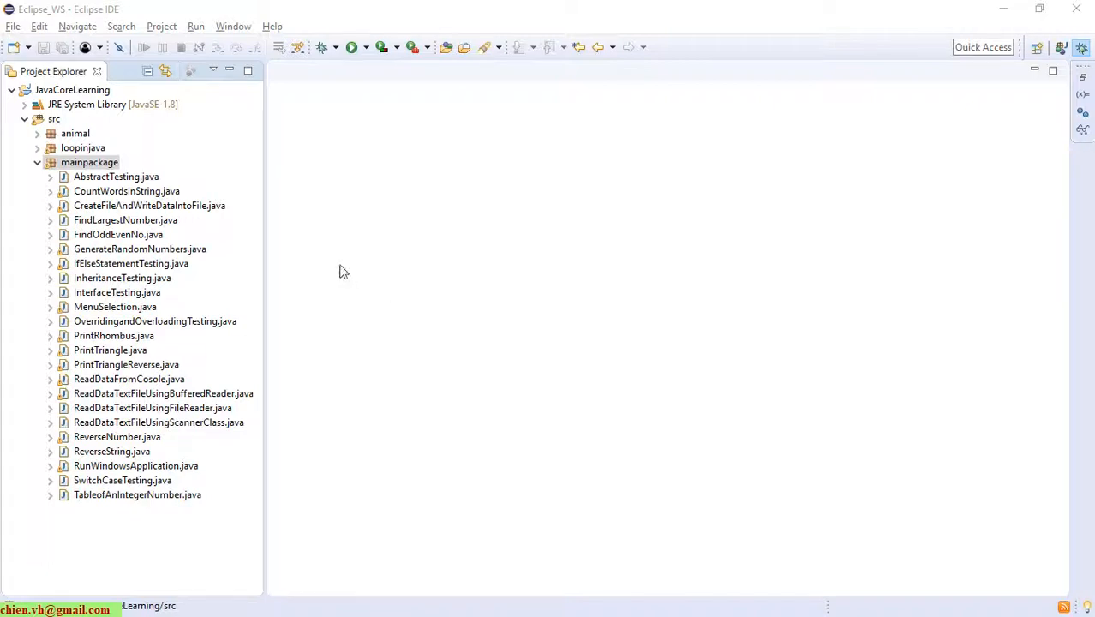
mouse_move(292, 186)
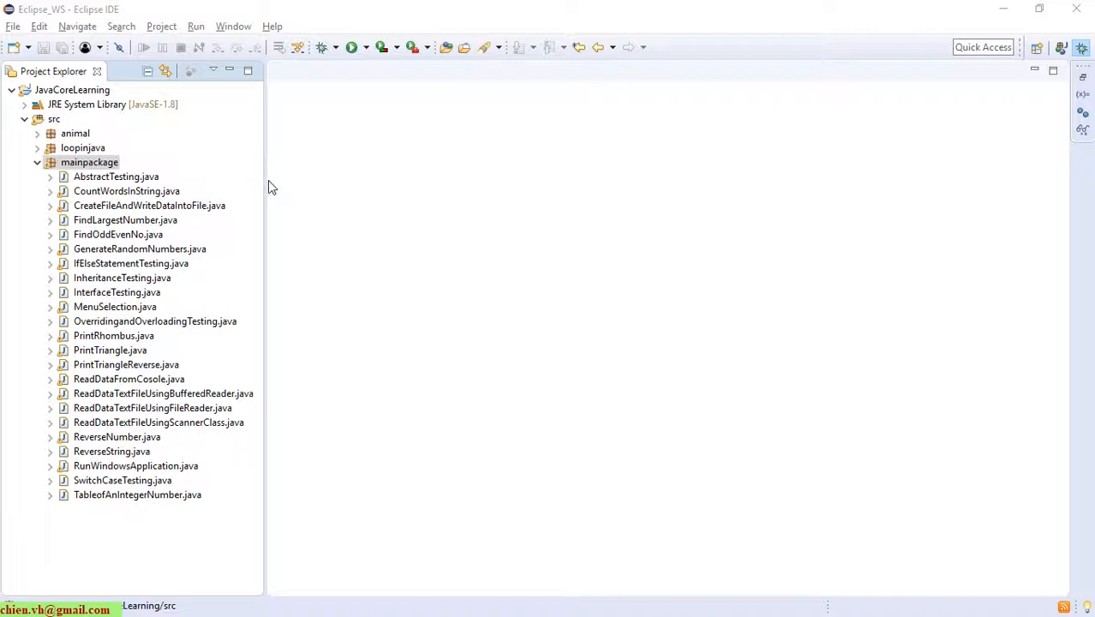
mouse_move(272, 183)
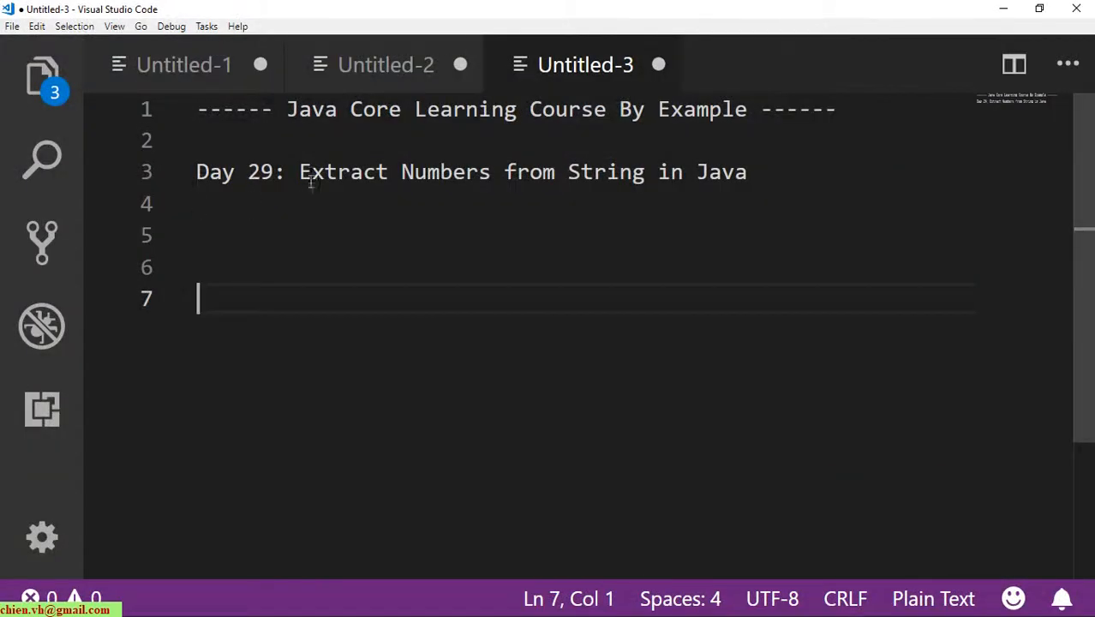
Select the 'Day 29 Extract Numbers from String in Java' title line in Untitled-3 to copy it.
left_click_drag(196, 172, 746, 171)
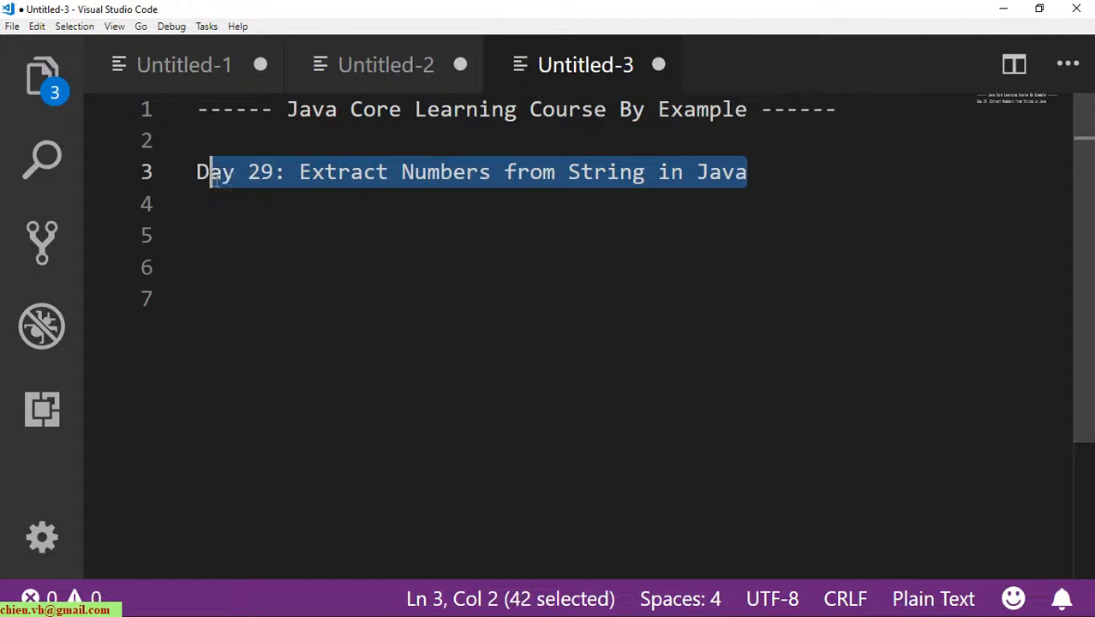
right_click(218, 172)
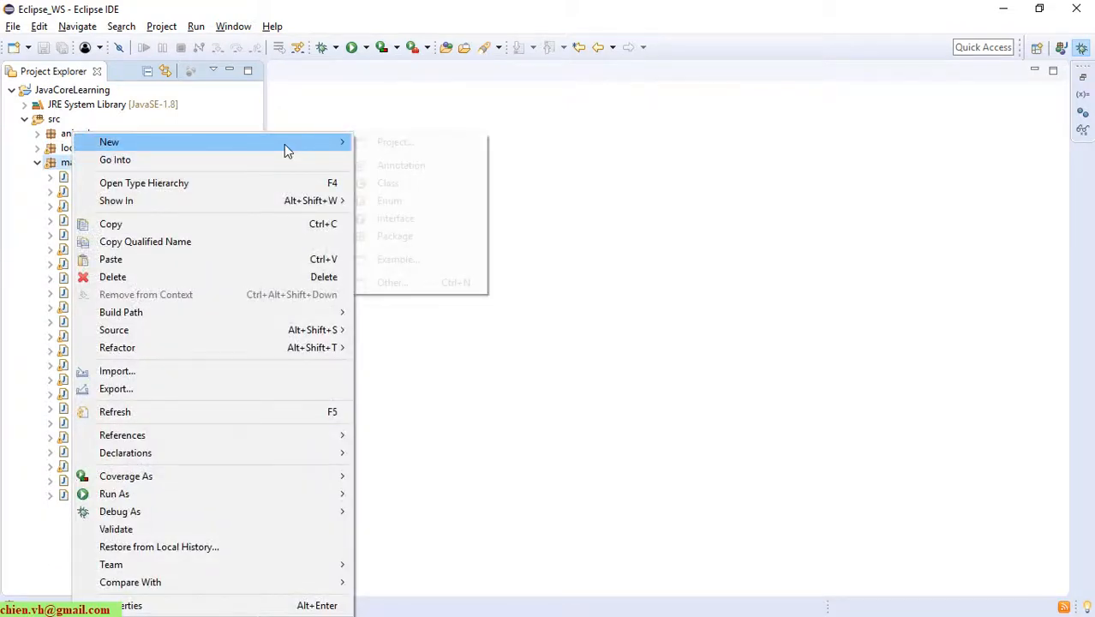
Create the ExtractNumbers class in mainpackage with a main method stub and open it.
left_click(388, 182)
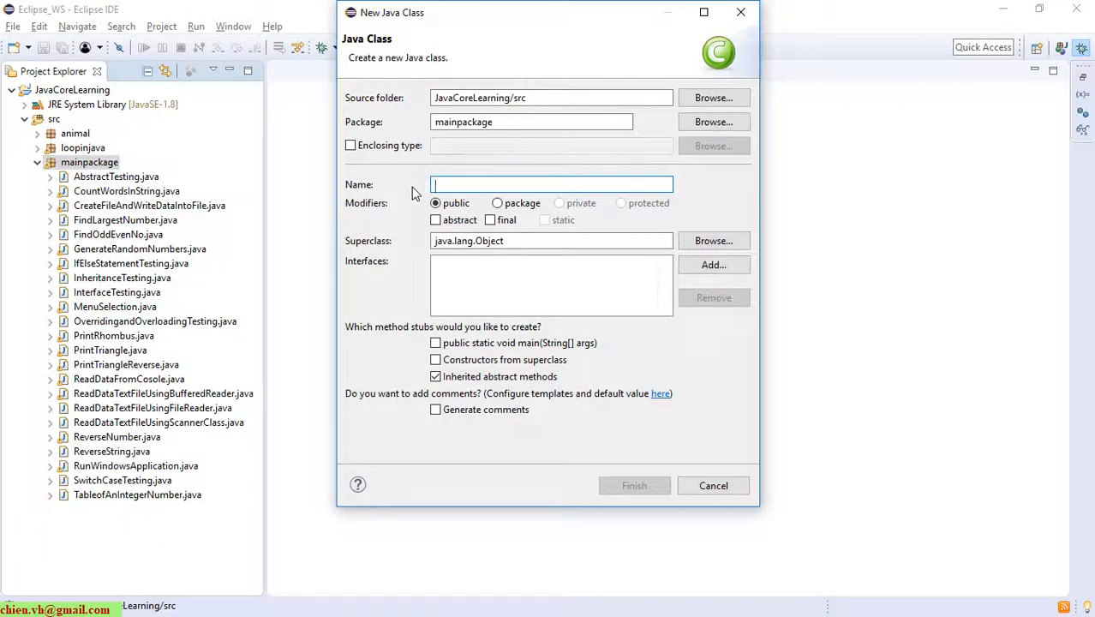
type("ExtractNumbers")
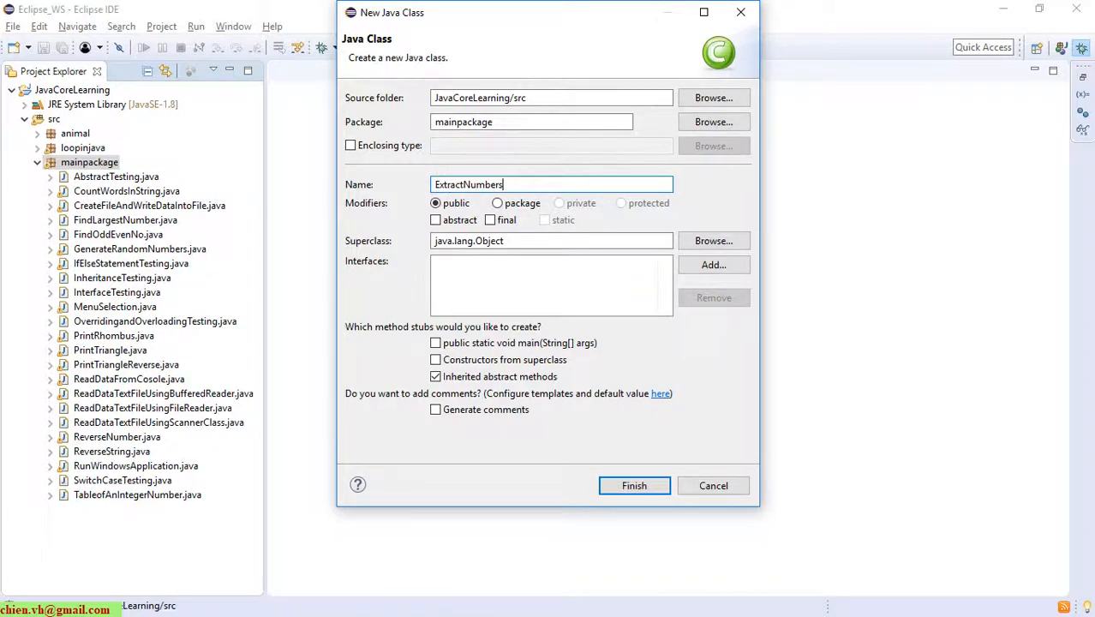
mouse_move(396, 290)
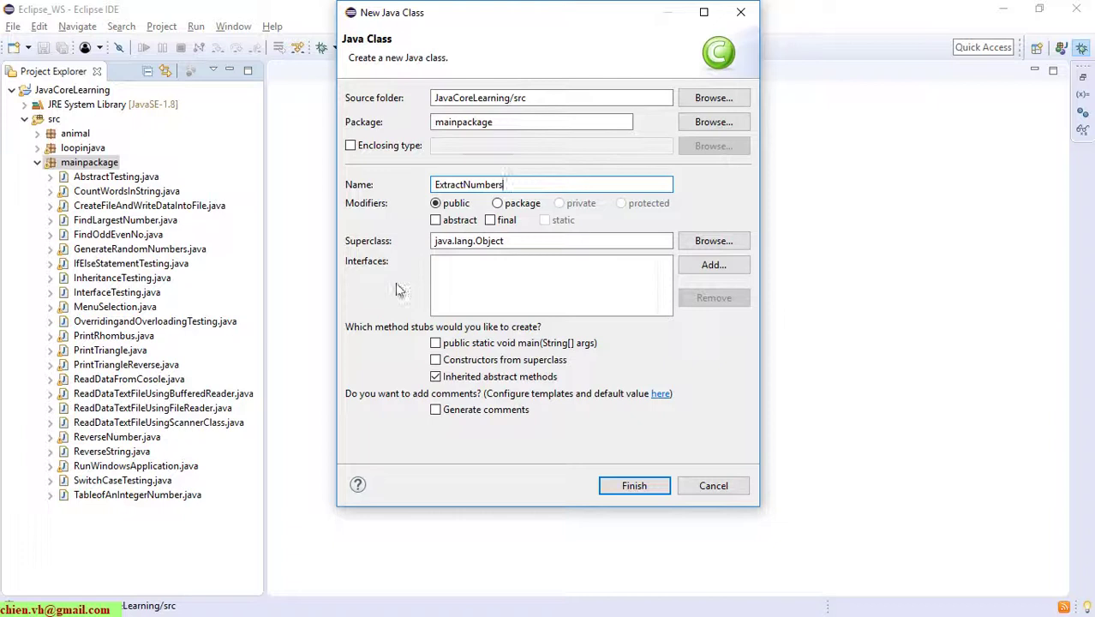
left_click(435, 343)
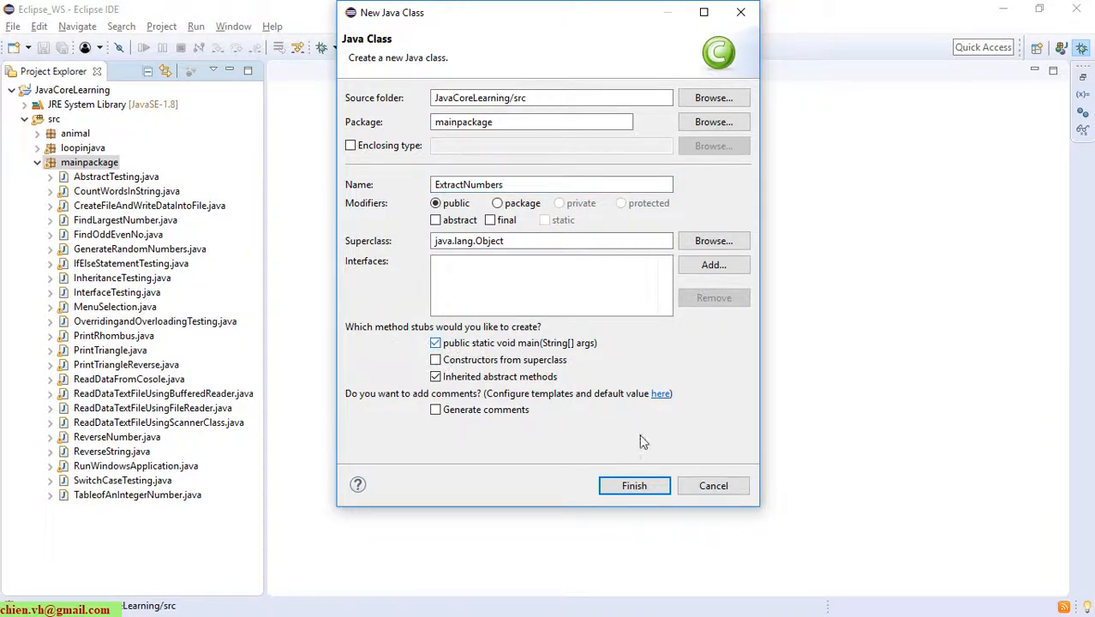
left_click(634, 485)
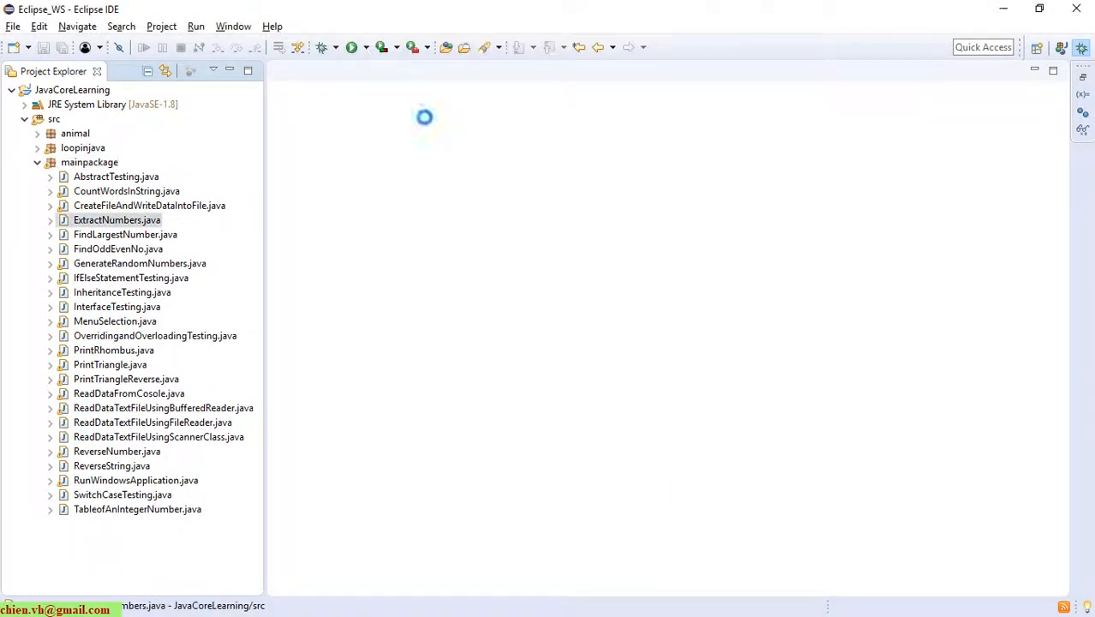
double_click(117, 220)
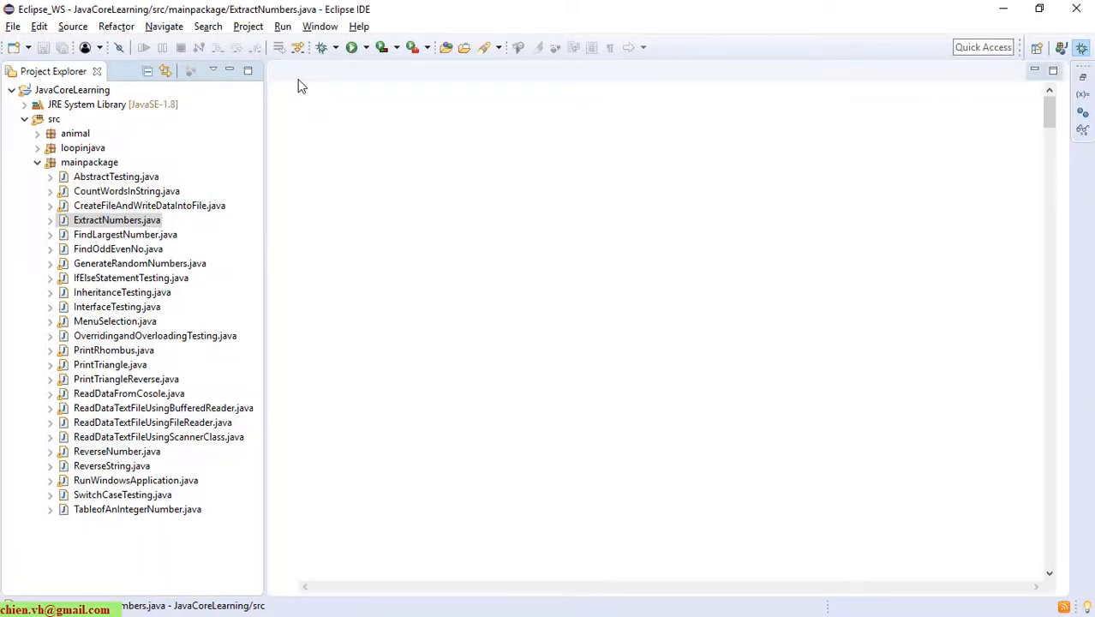
Add the Day 29 title comment and java.util.* import, remove the TODO, and save.
double_click(116, 219)
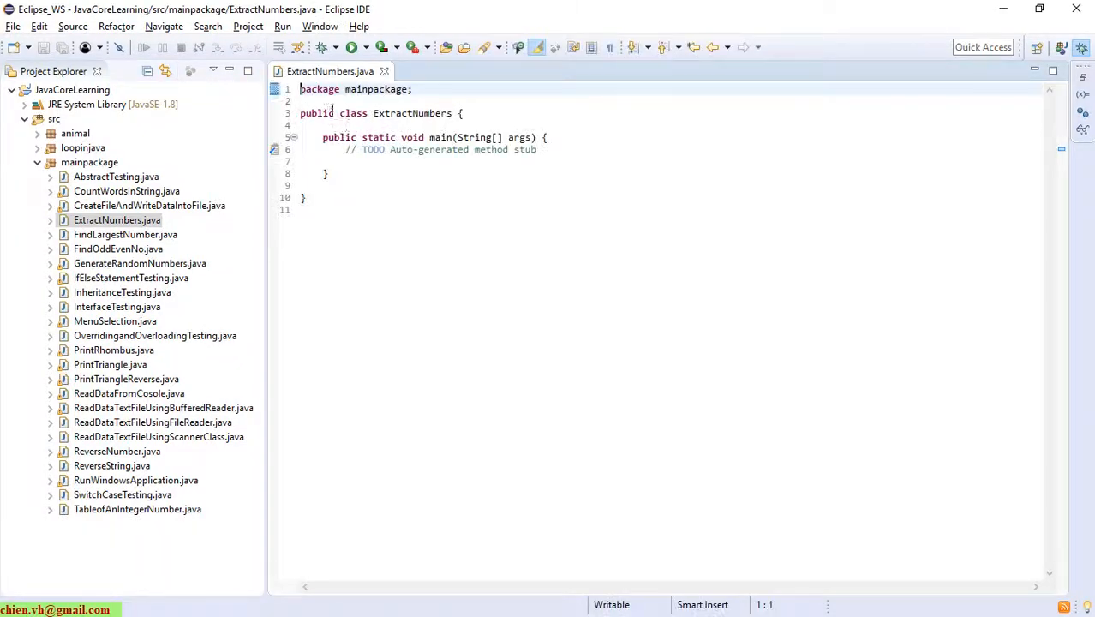
type("Day 29 Extract Numbers from String in Java")
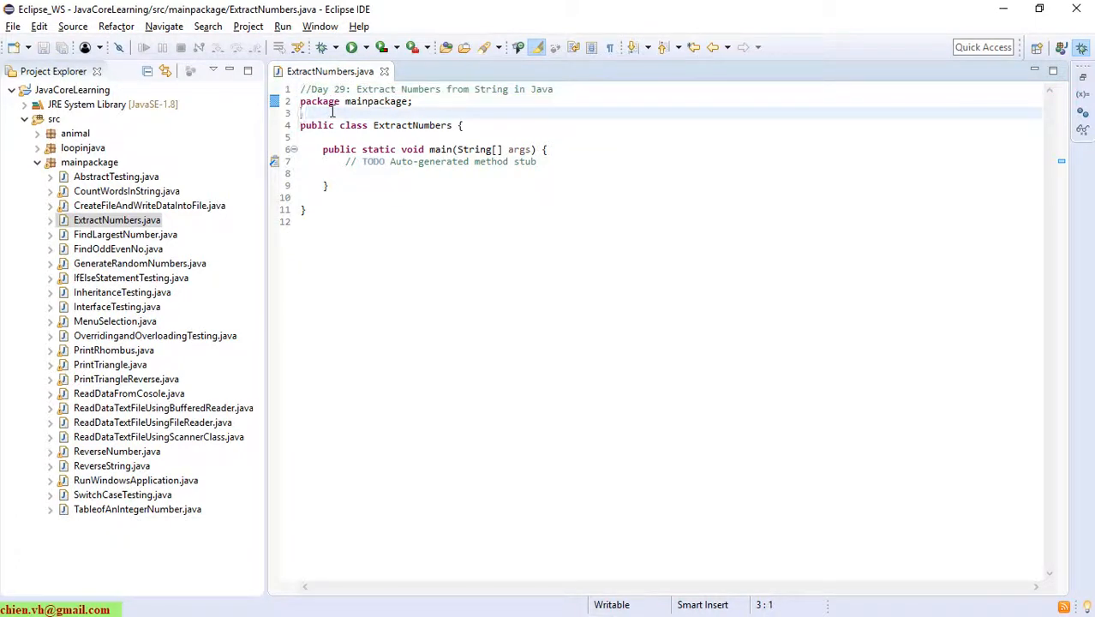
type("import")
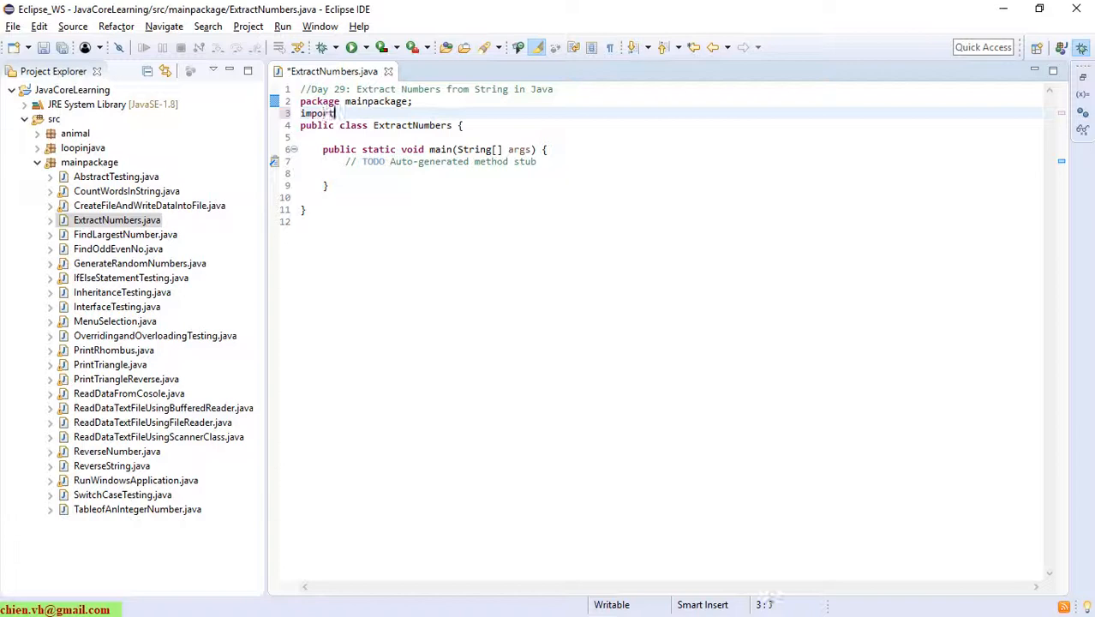
type("java.")
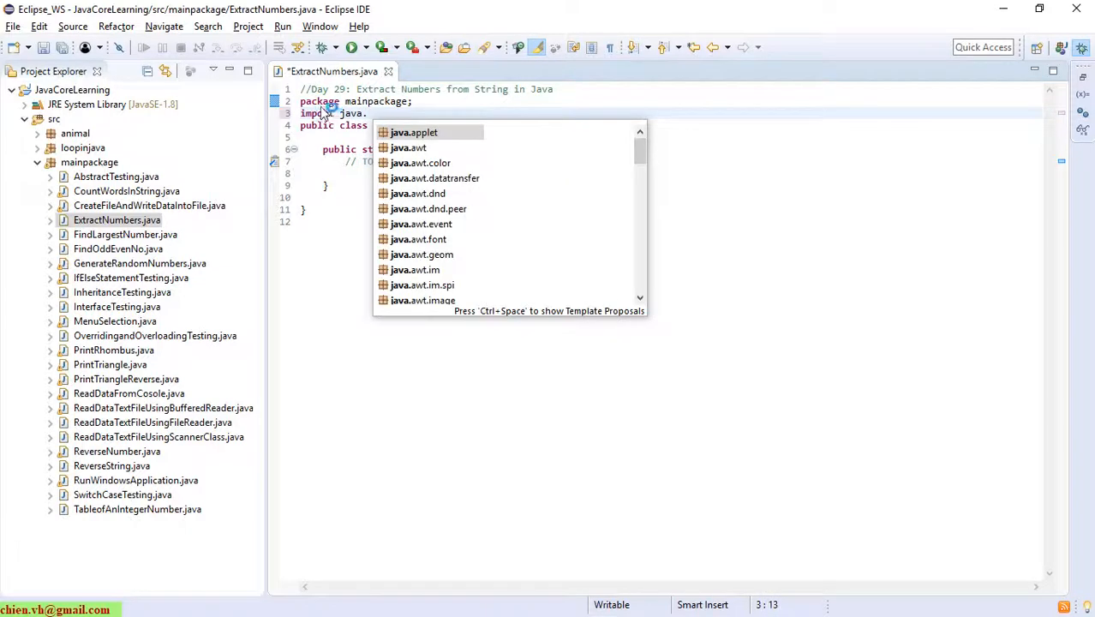
type("util.*;")
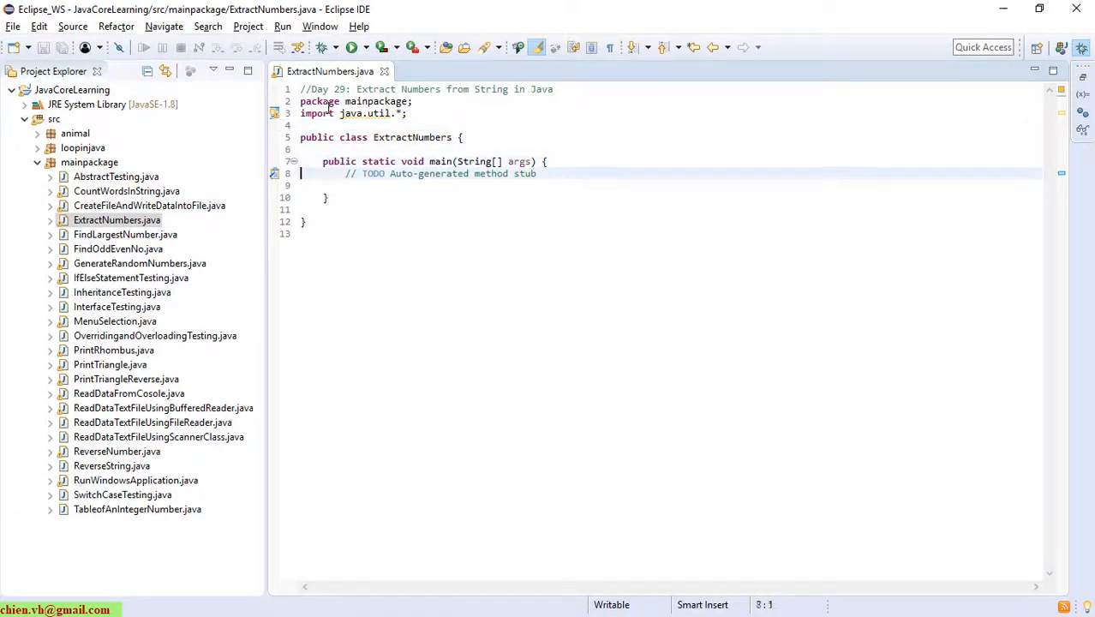
key("Delete")
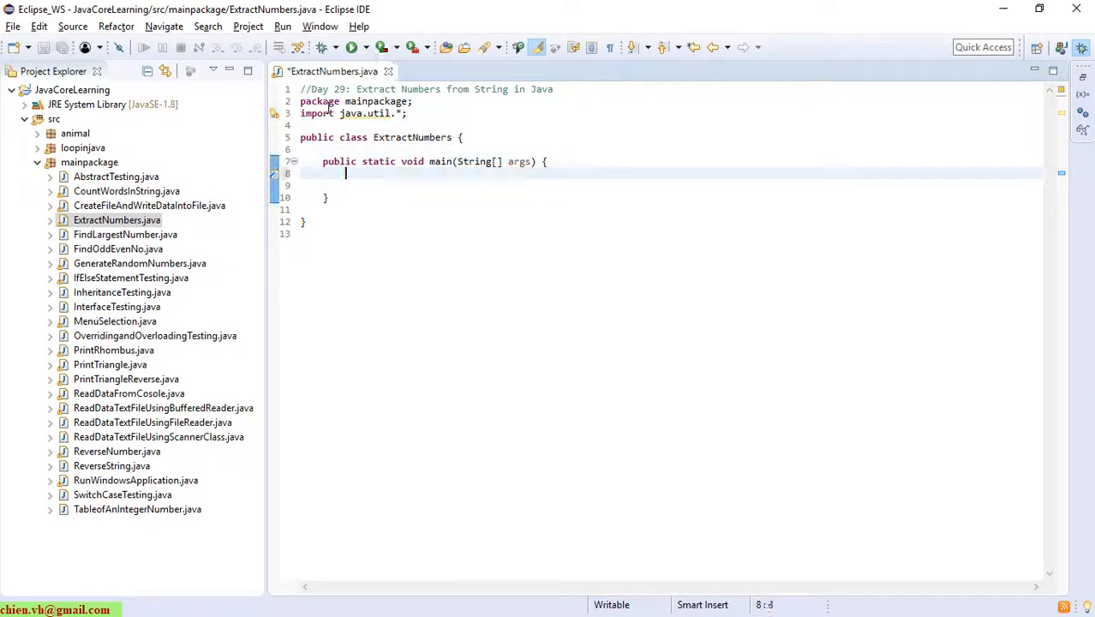
key("ctrl+s")
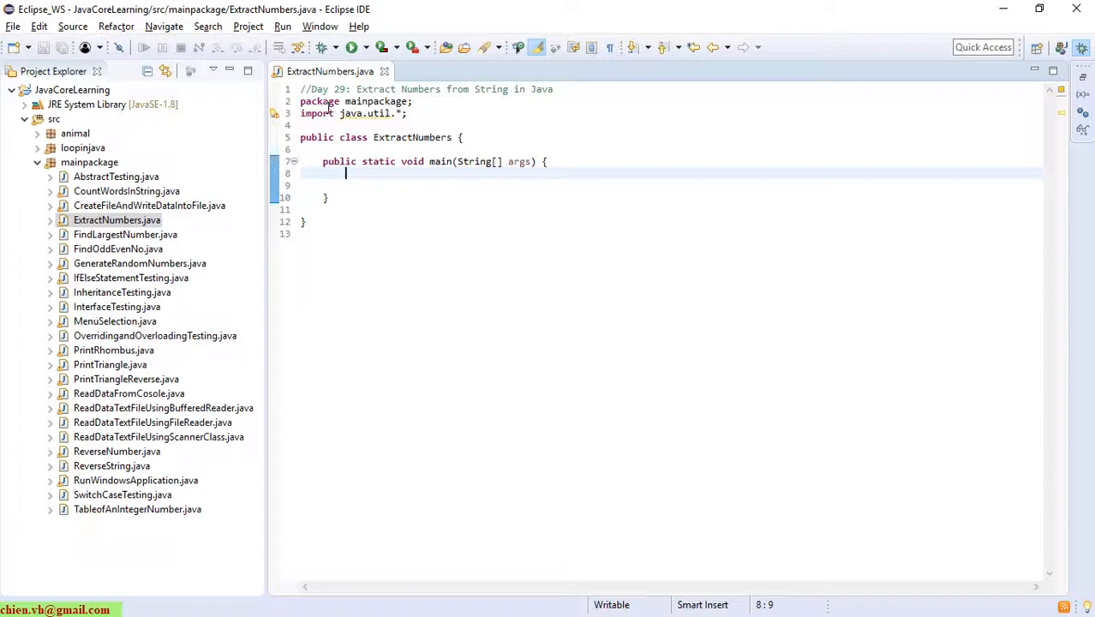
Declare the String variables str and strNumber in main.
type("s")
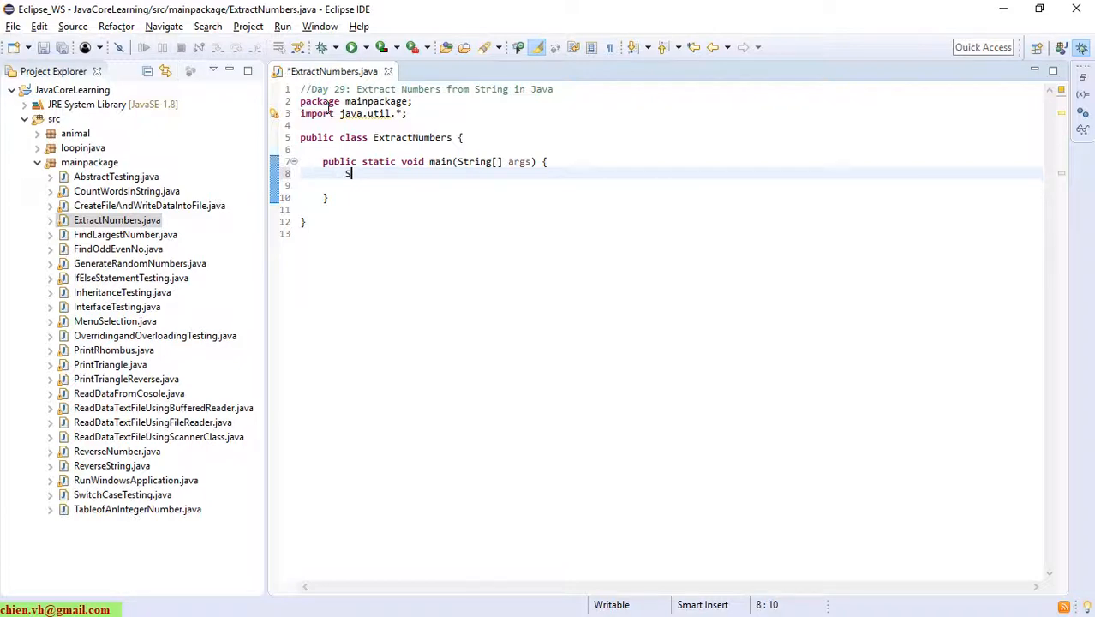
type("tring")
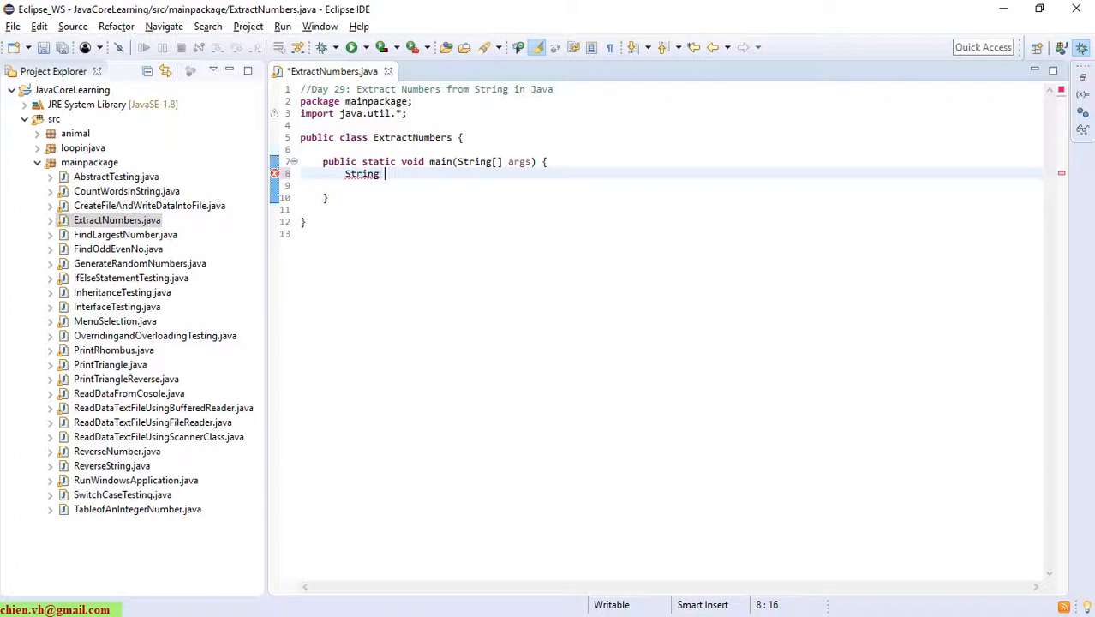
type("str, str")
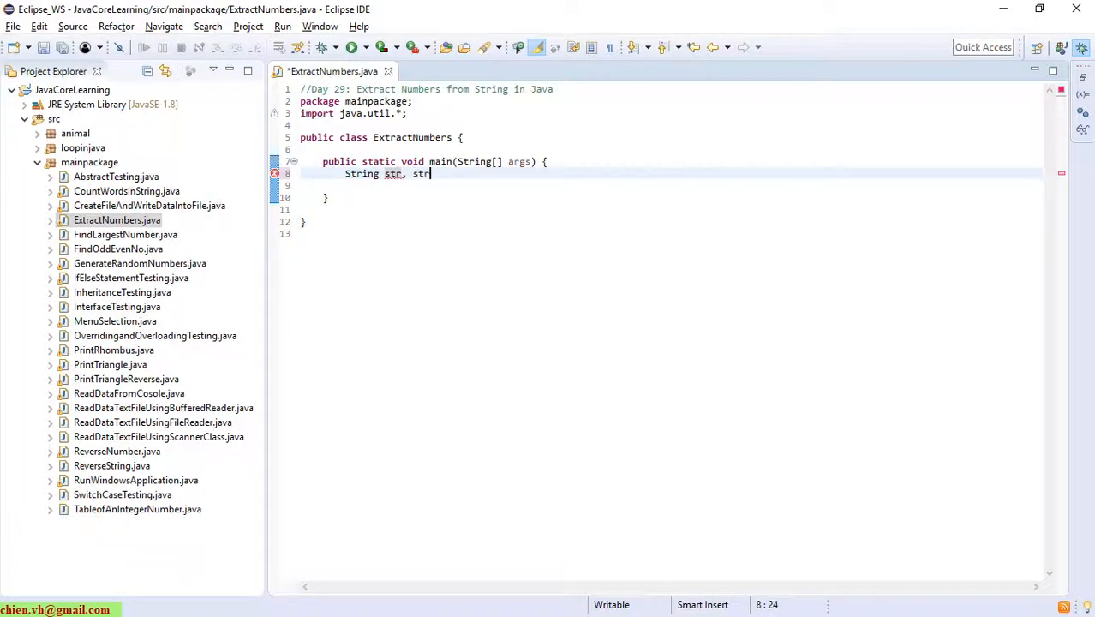
key("BackSpace")
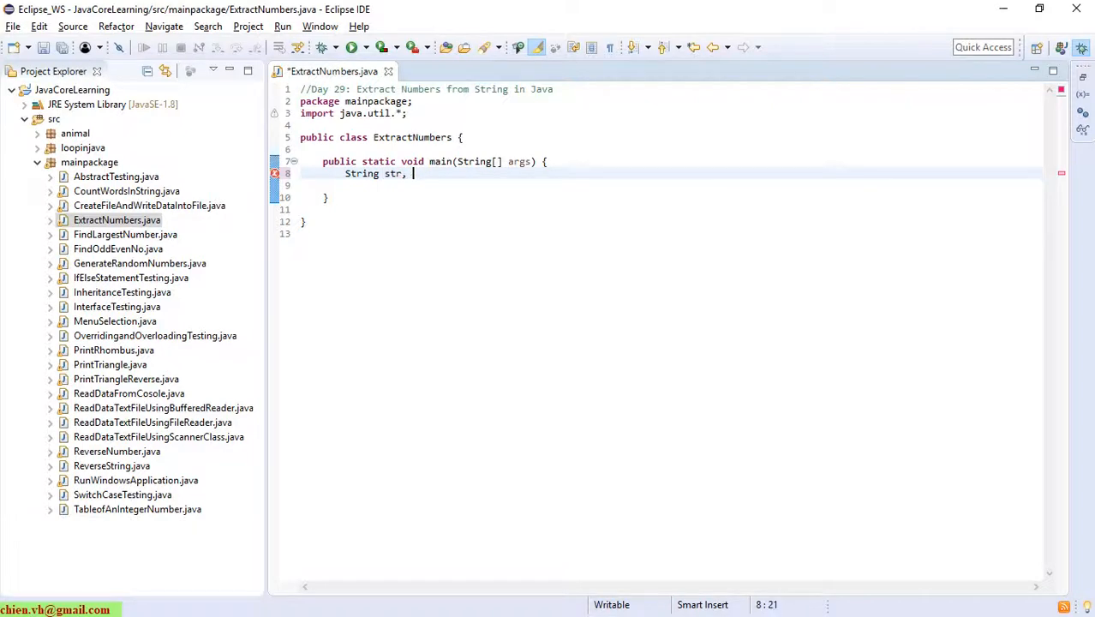
type("strNumber;")
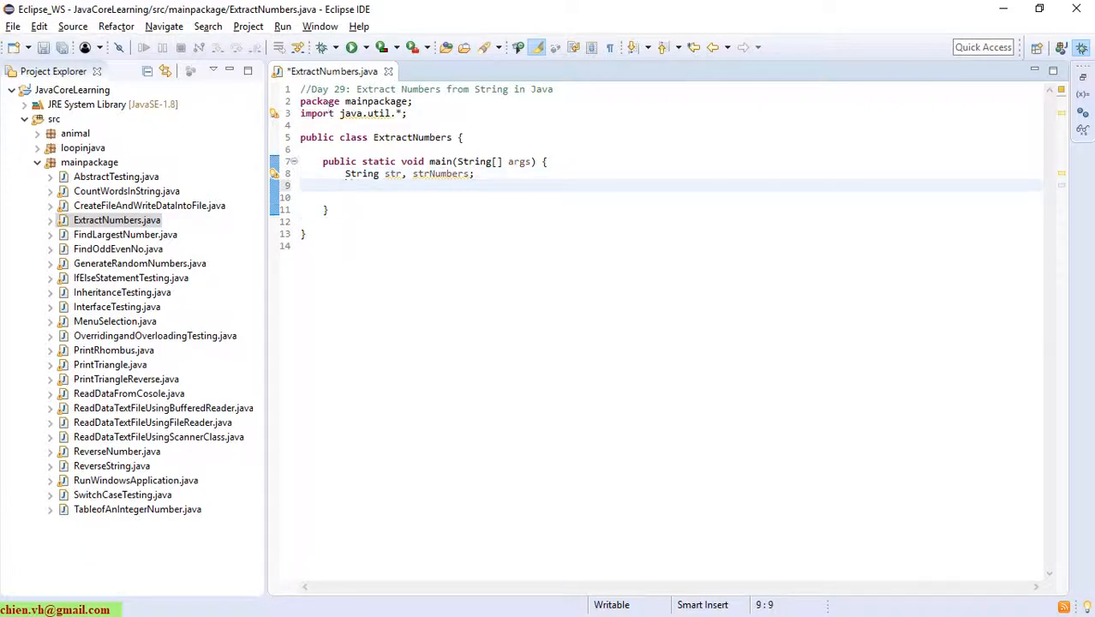
Create a Scanner sc reading System.in and save the file.
type("Scanner sc = ne")
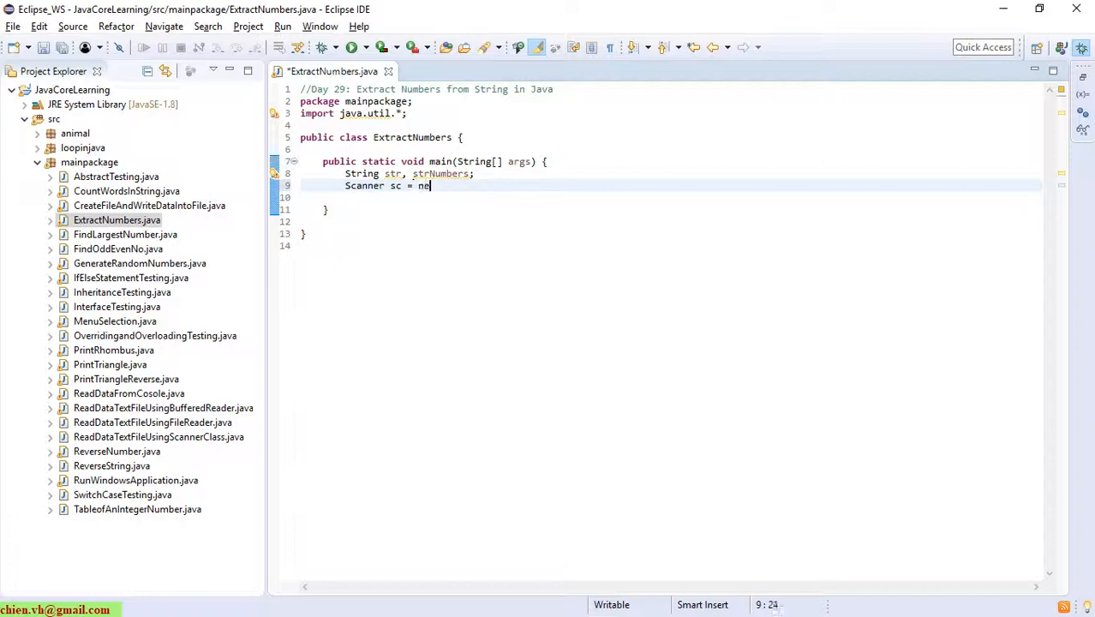
type("w Scann")
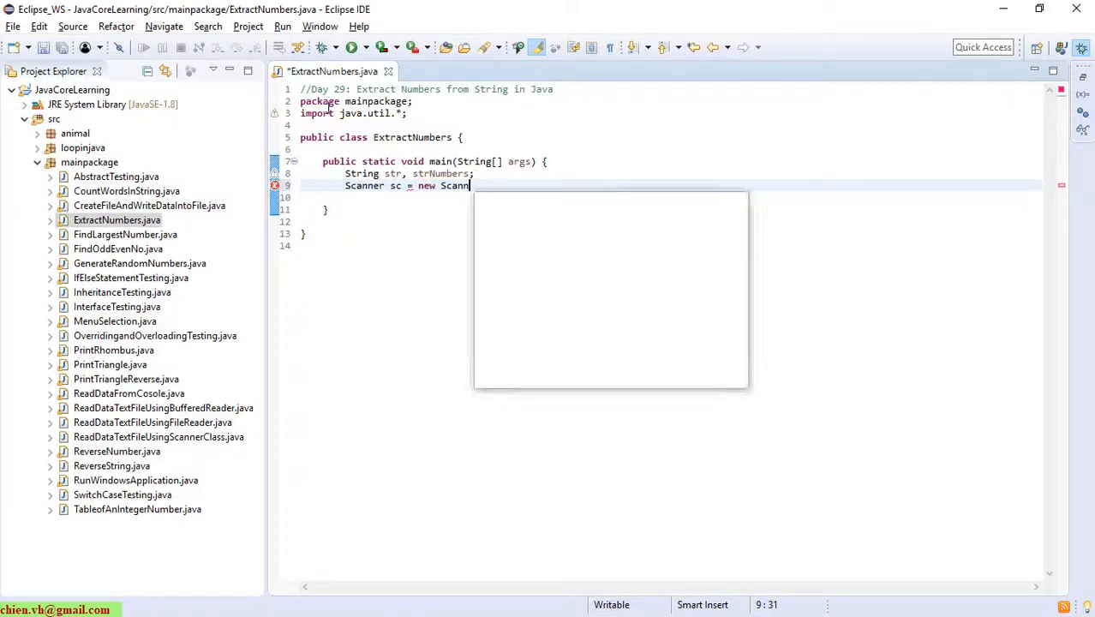
type("(System.in")
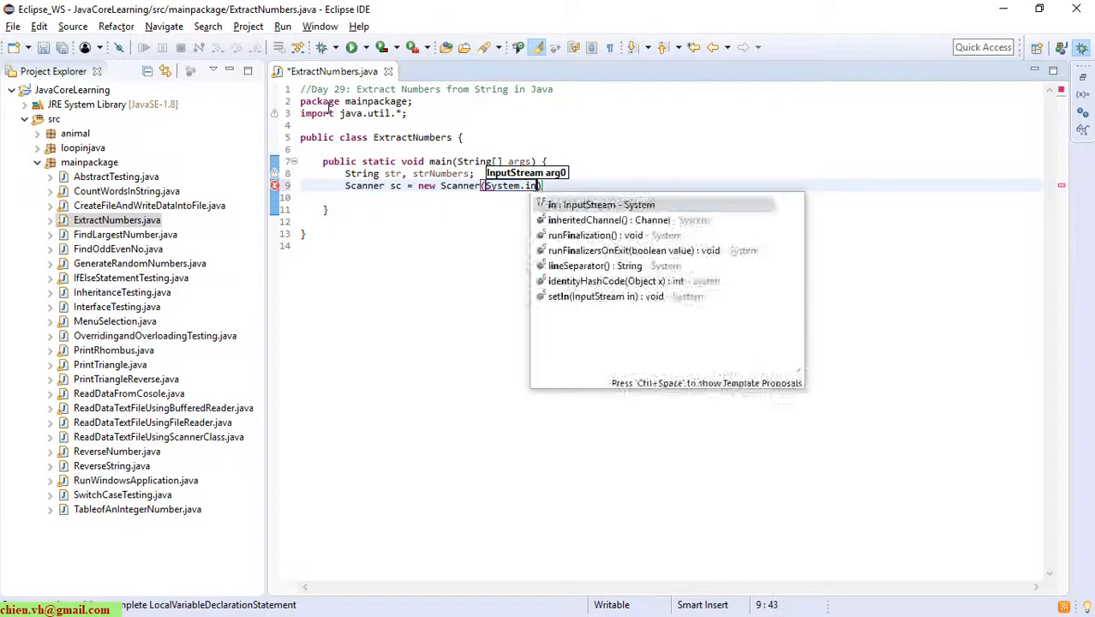
key("Escape")
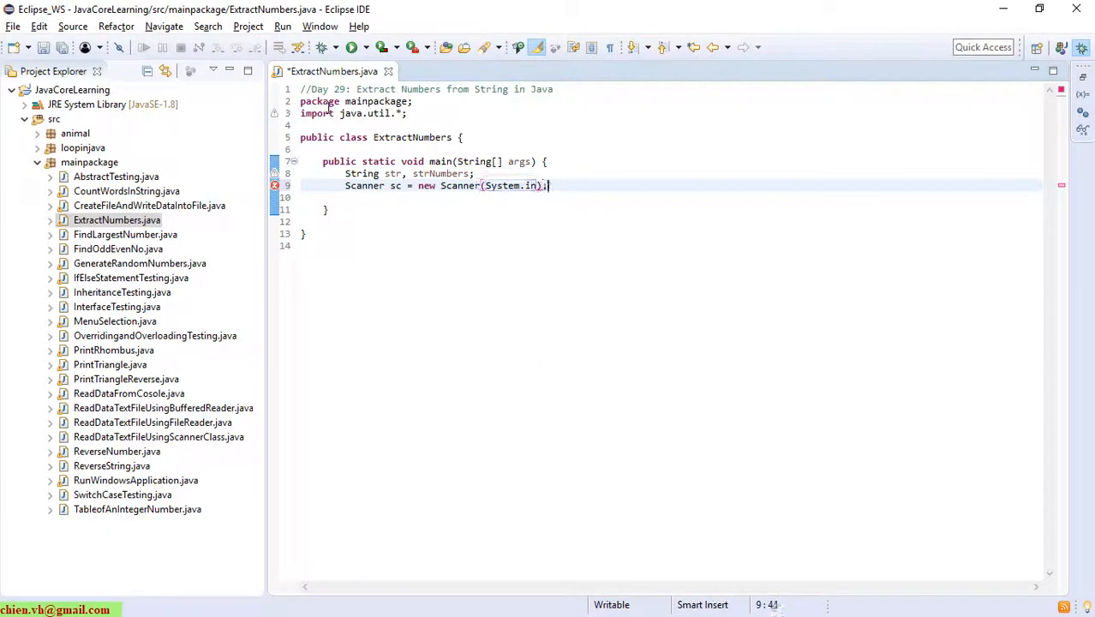
key("ctrl+s")
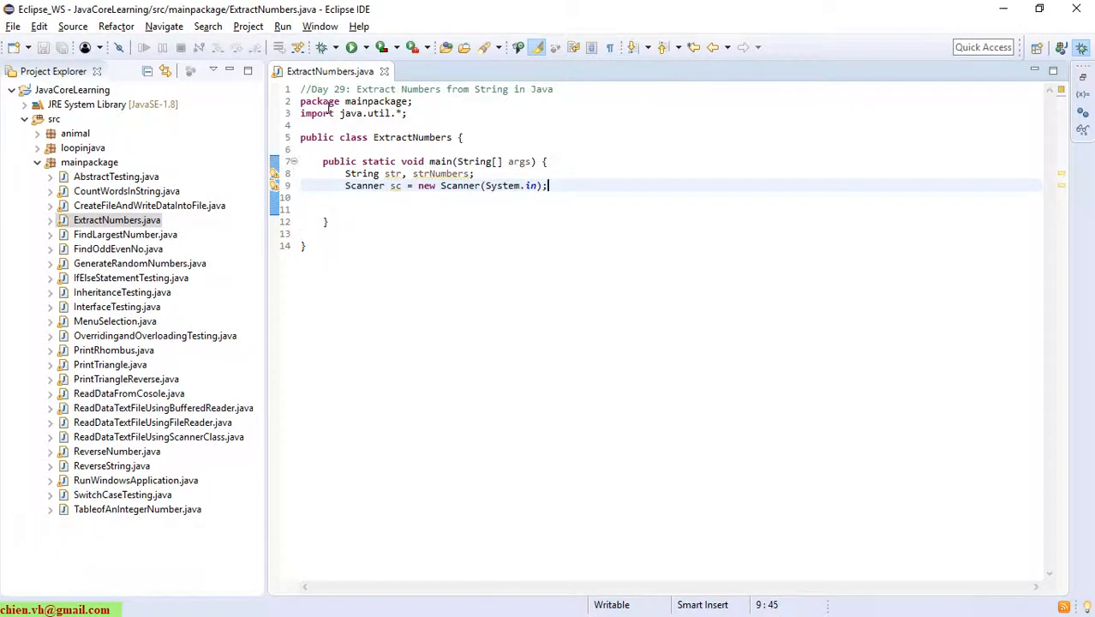
Print the prompt 'Enter any string contains numbers please: '.
type("System.out.print();")
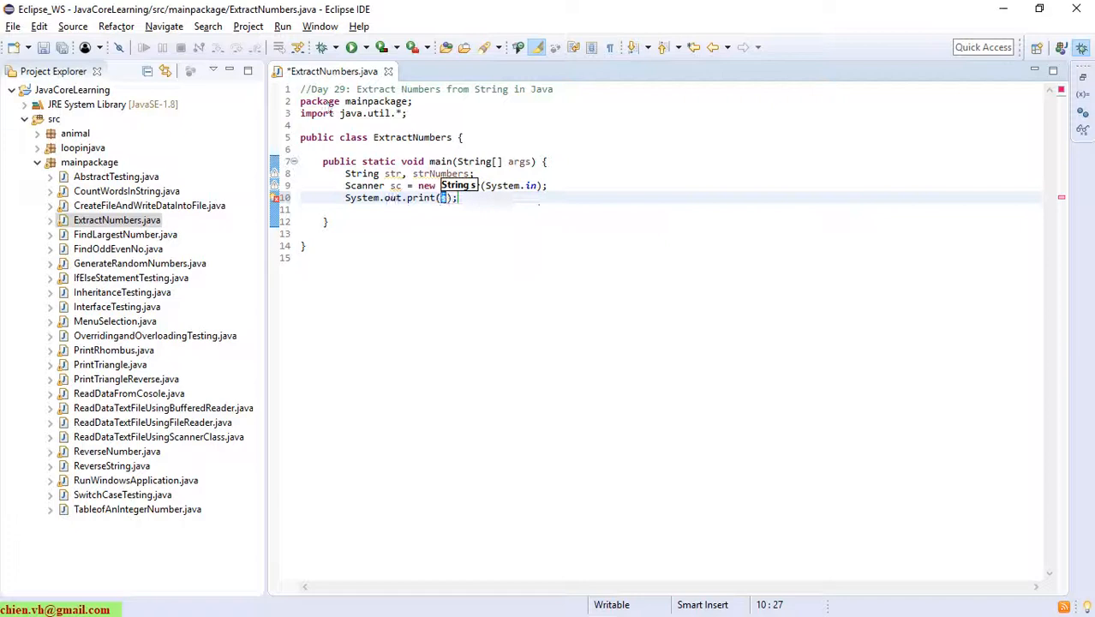
type("\"\"")
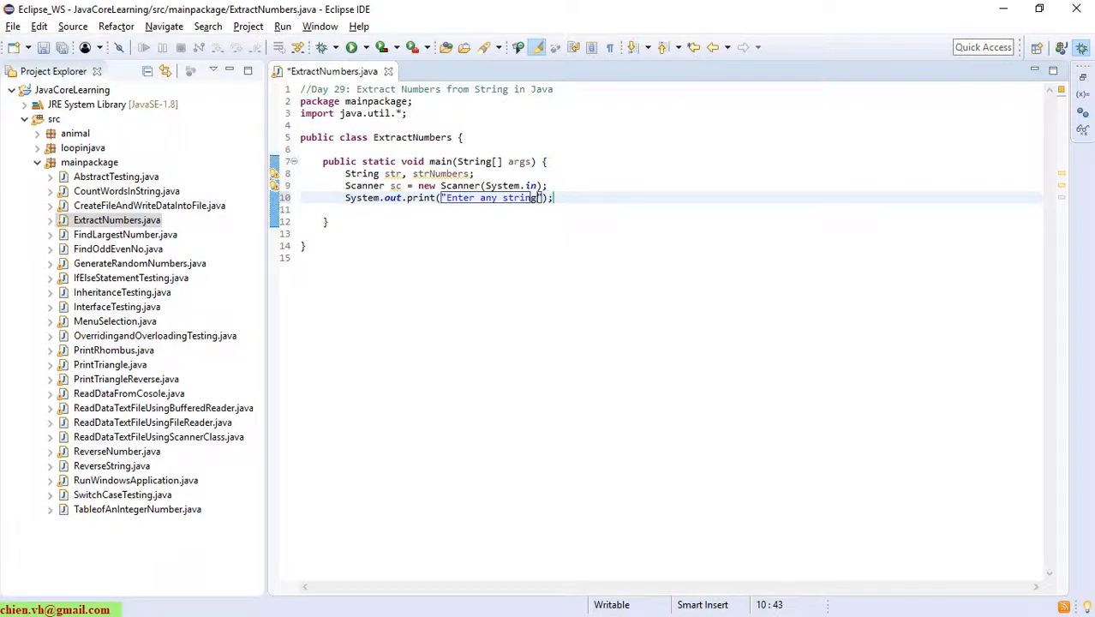
type("contains numbers please:")
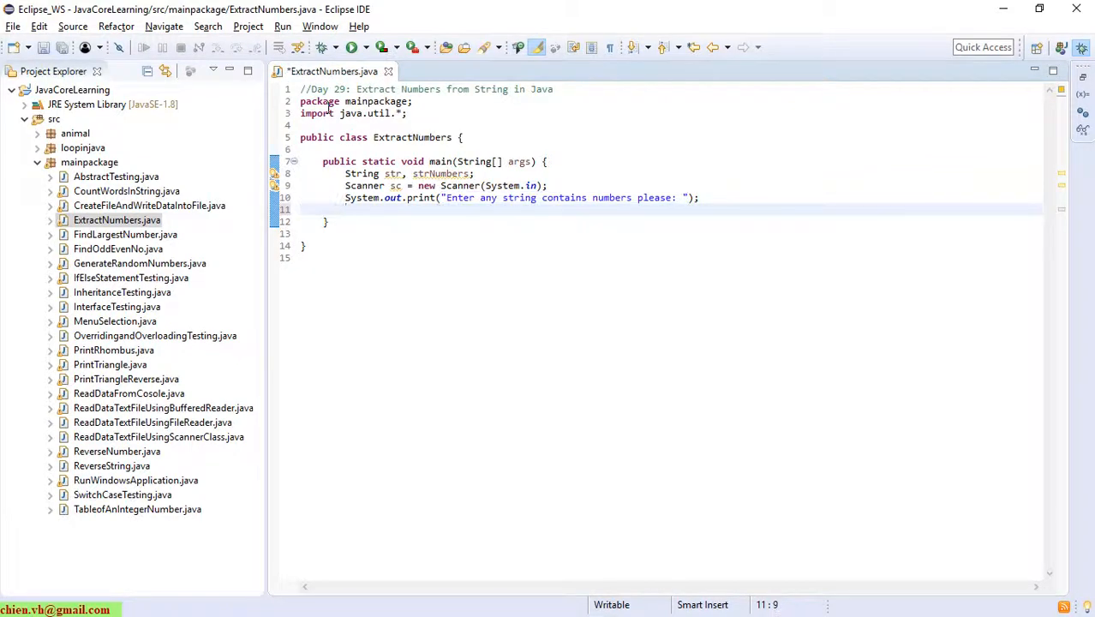
Read the typed line into str with sc.nextLine().
type("str = s")
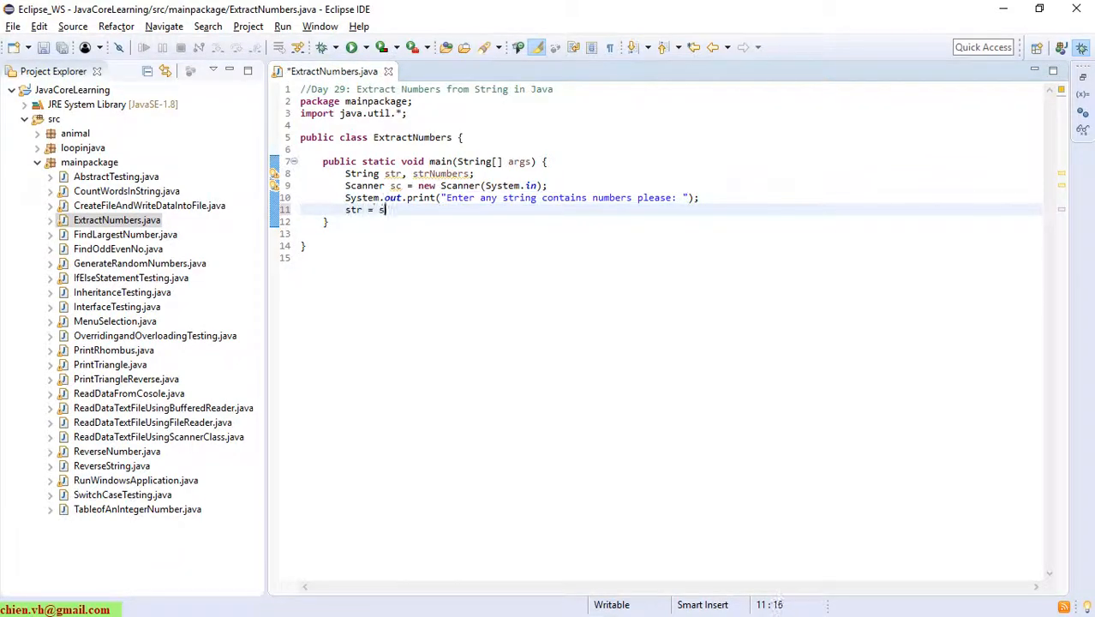
type("c.nextLine(")
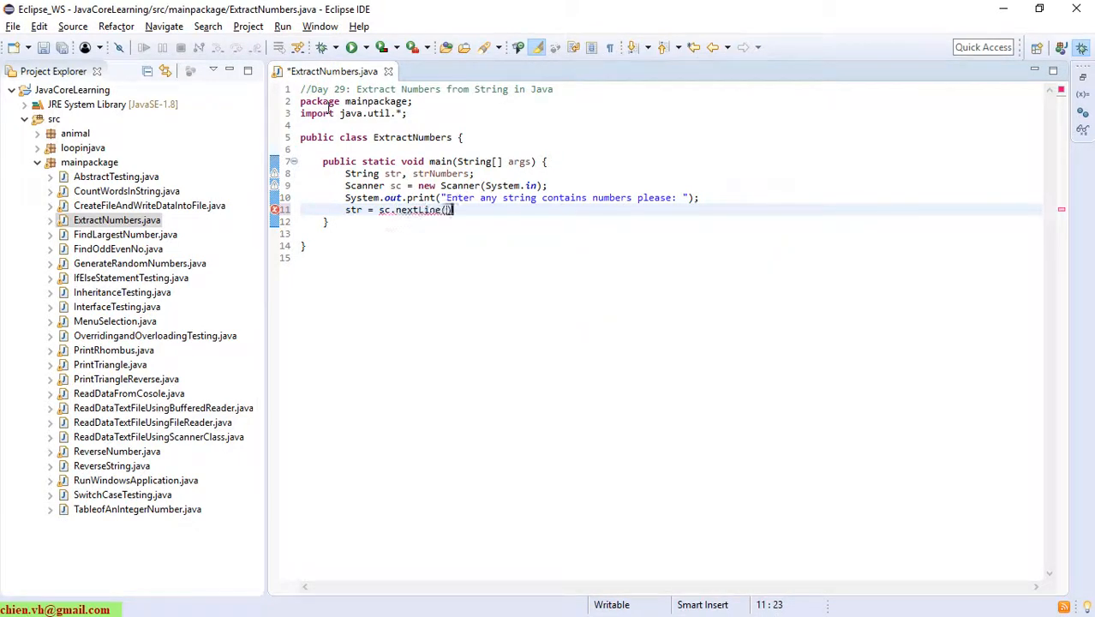
type(";")
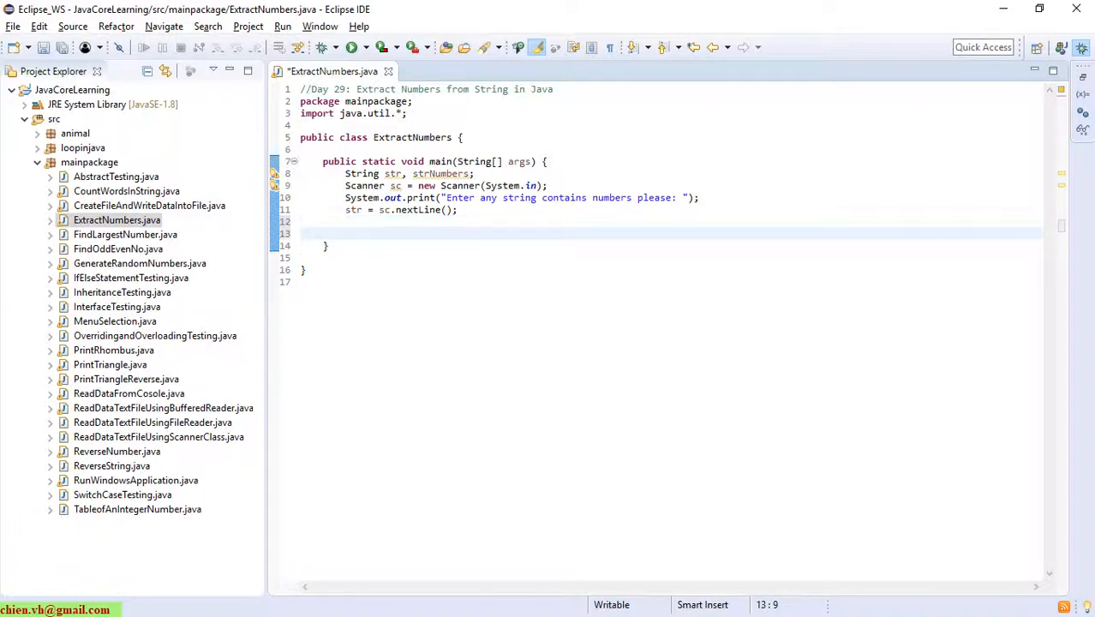
Assign str.replaceAll("[^0-9]", "") to strNumbers using content assist.
type("st")
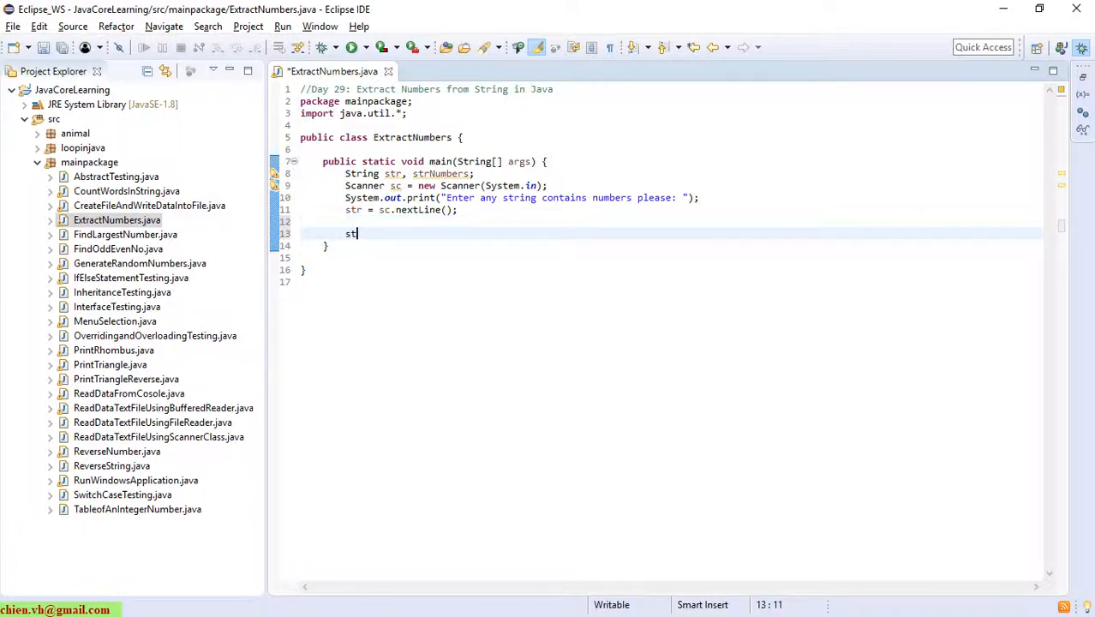
type("Numbers = s")
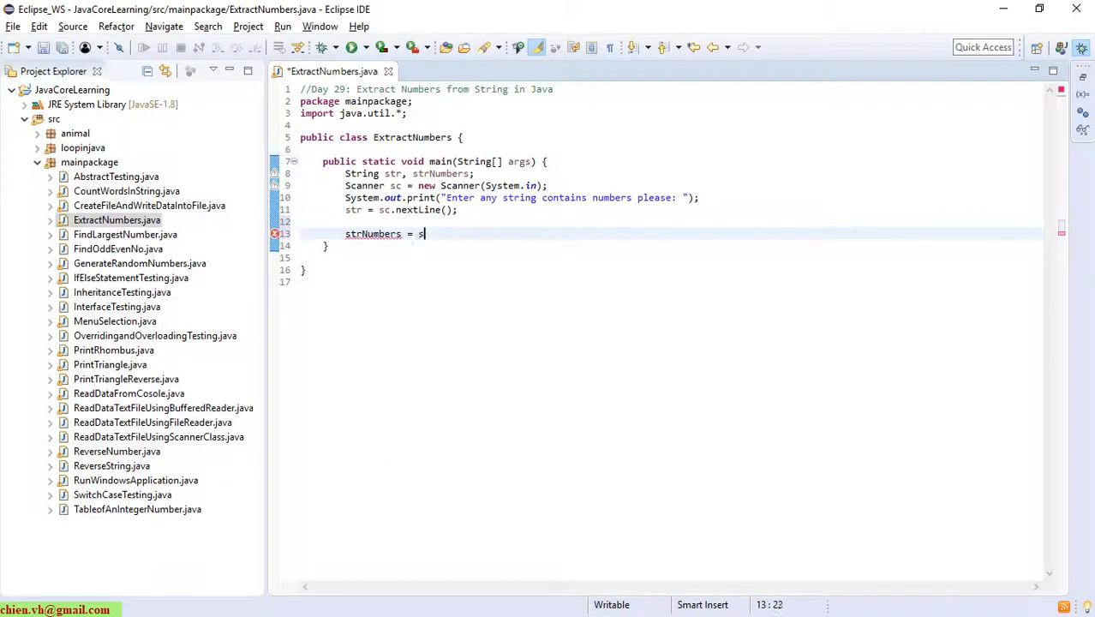
type("tr.re")
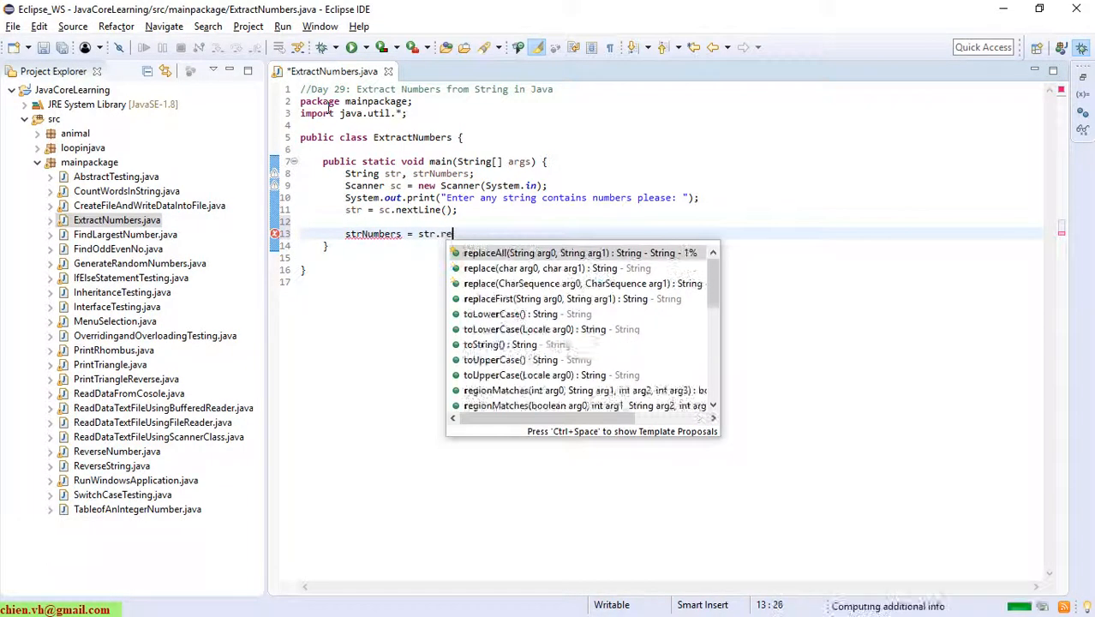
left_click(579, 253)
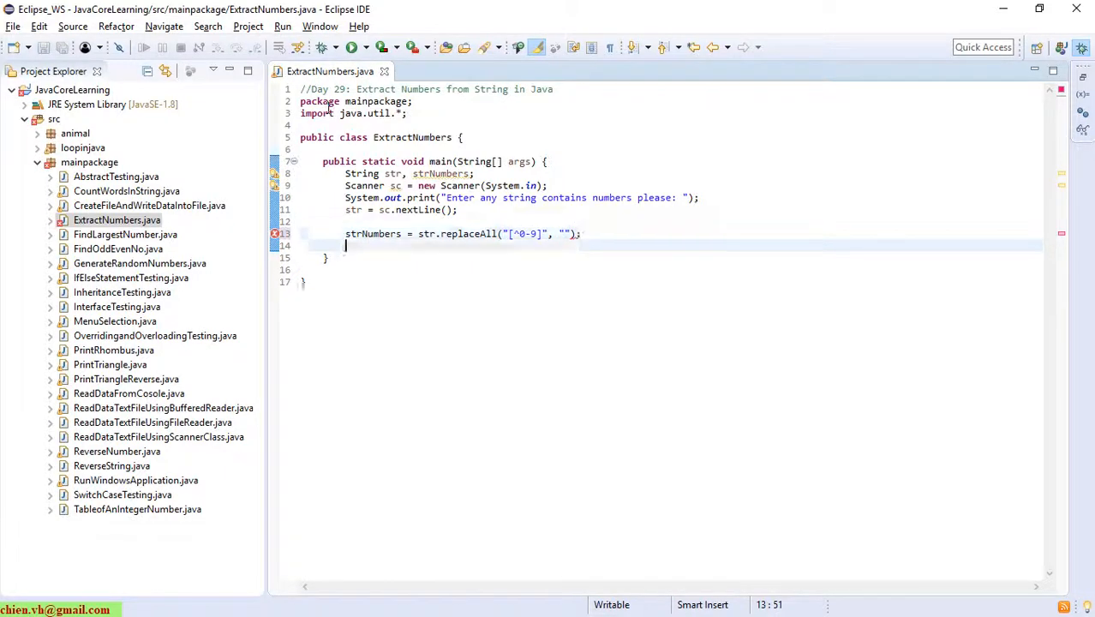
type("System")
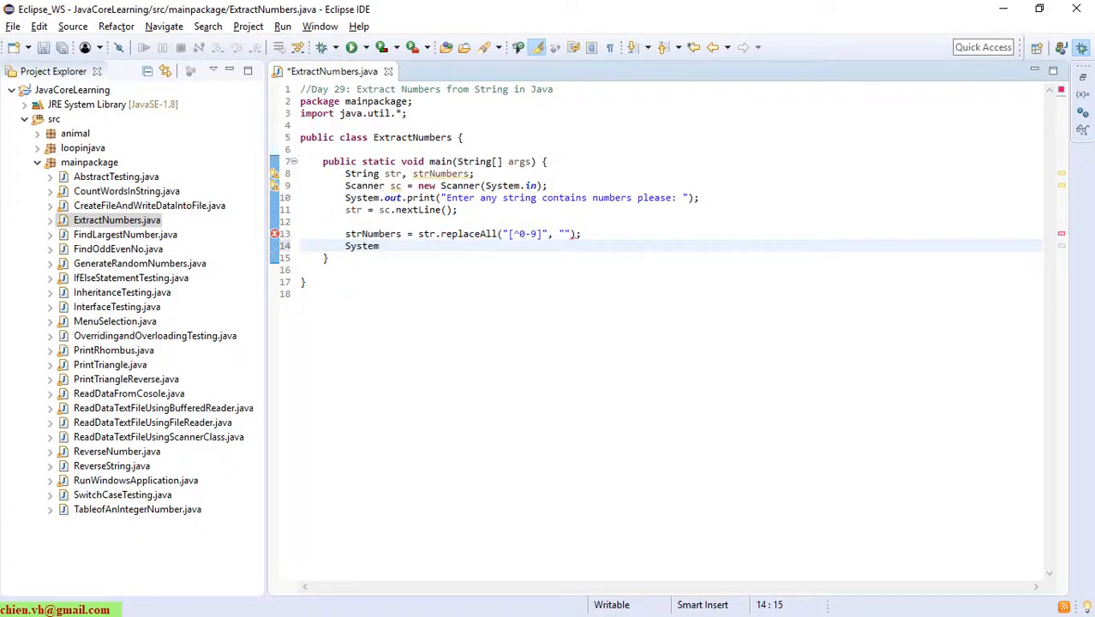
Print "Extracted numbers are: " + strNumbers with System.out.println.
type(".out.println(x);")
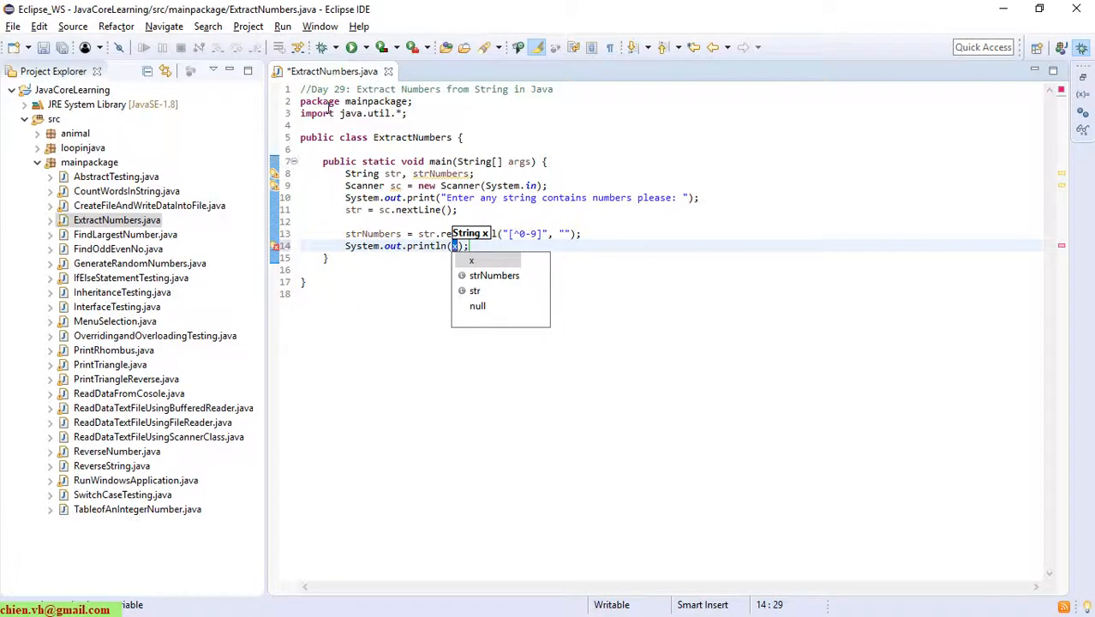
type("\"")
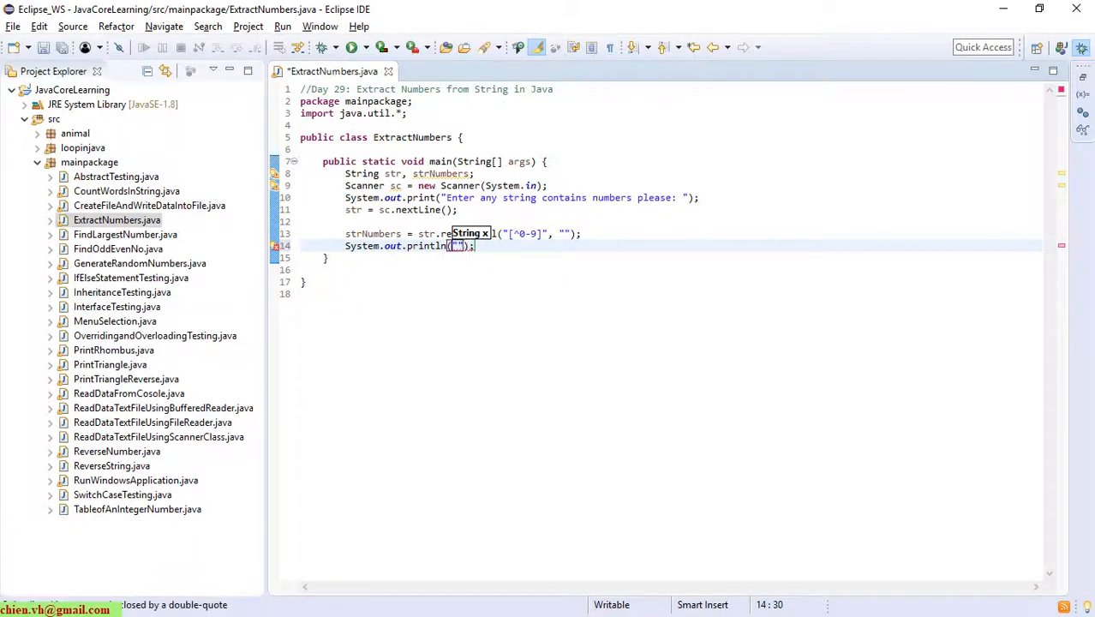
type("Extracted")
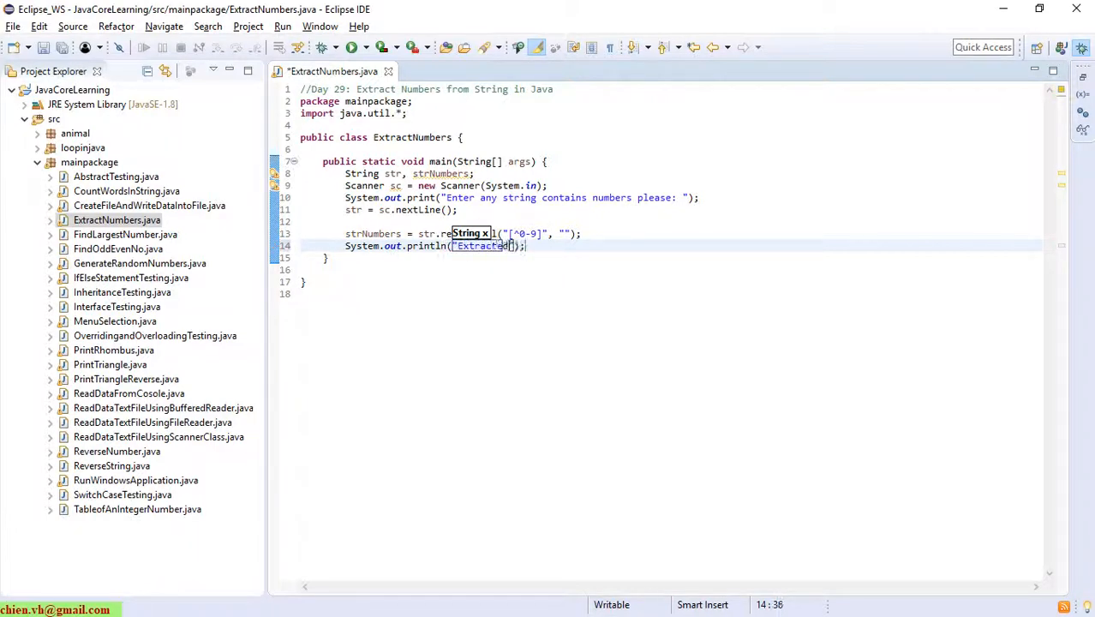
type("numbers are:")
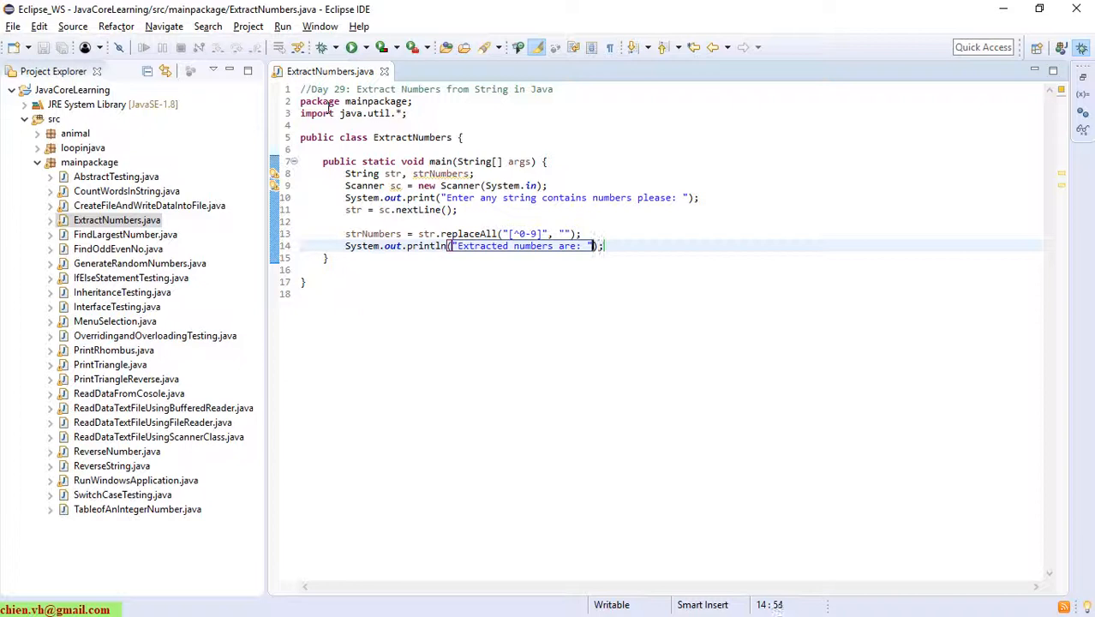
type("+ str")
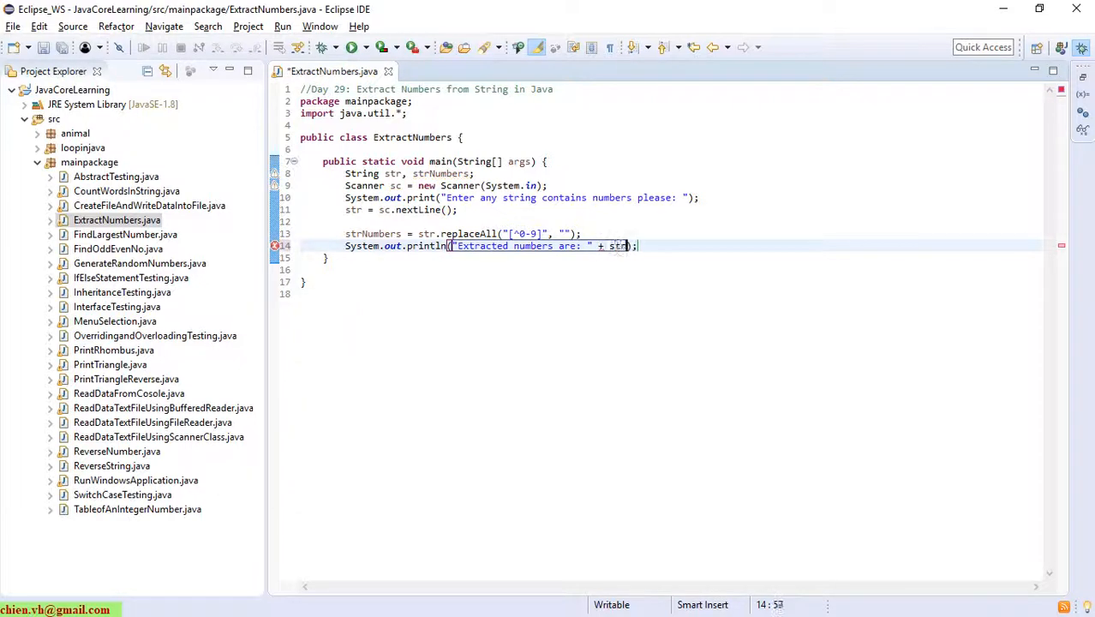
type("str")
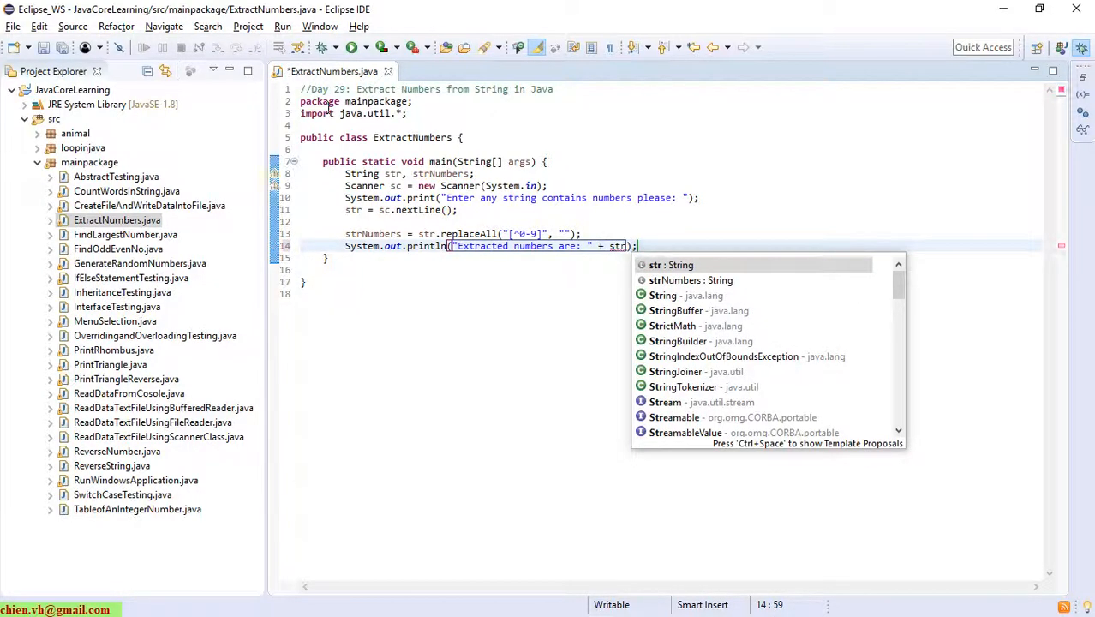
key("Escape")
type("Numbers")
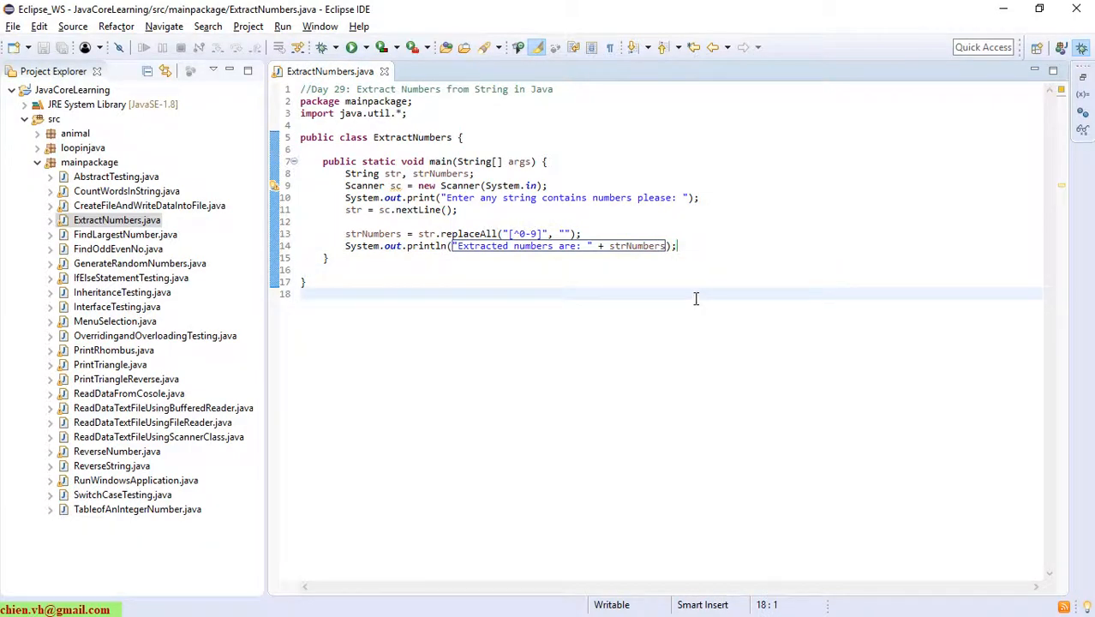
mouse_move(721, 294)
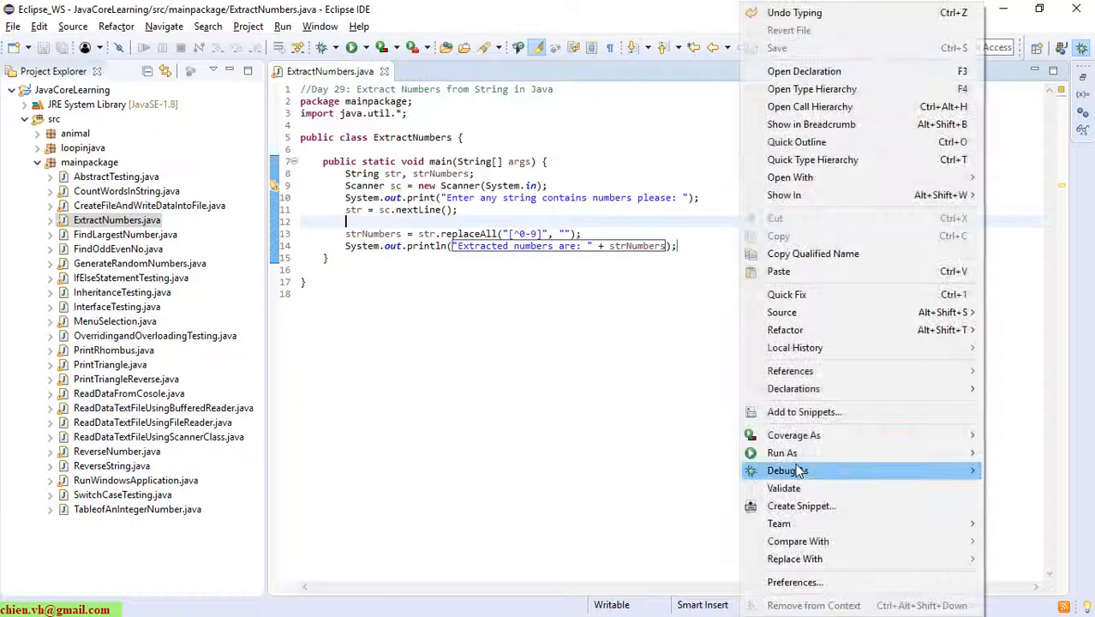
left_click(781, 452)
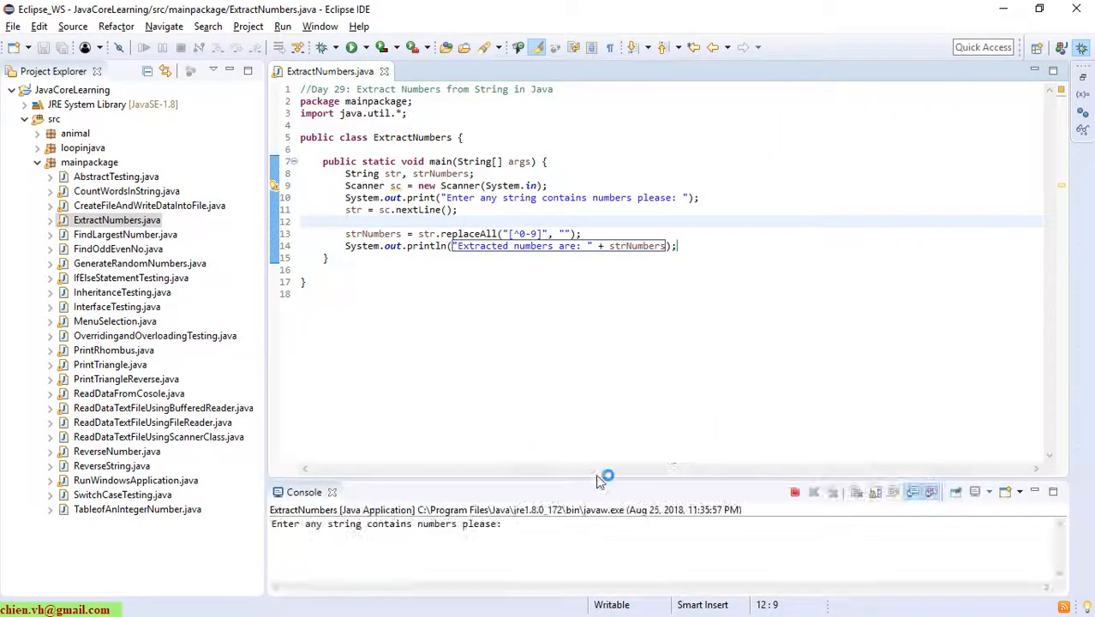
left_click_drag(607, 474, 622, 353)
type("My name")
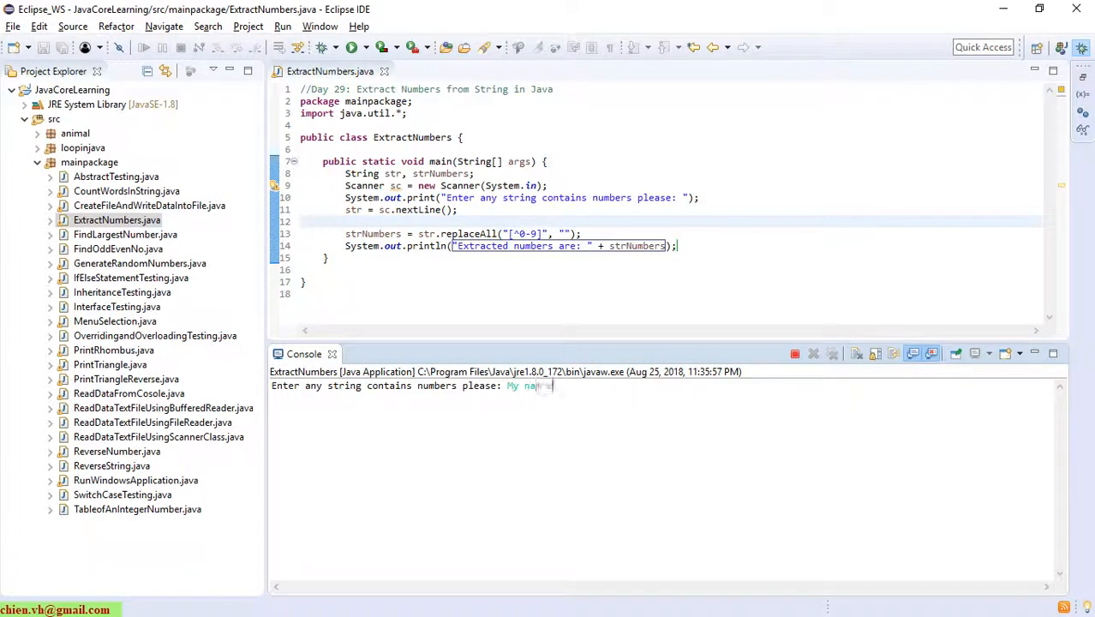
type("ch")
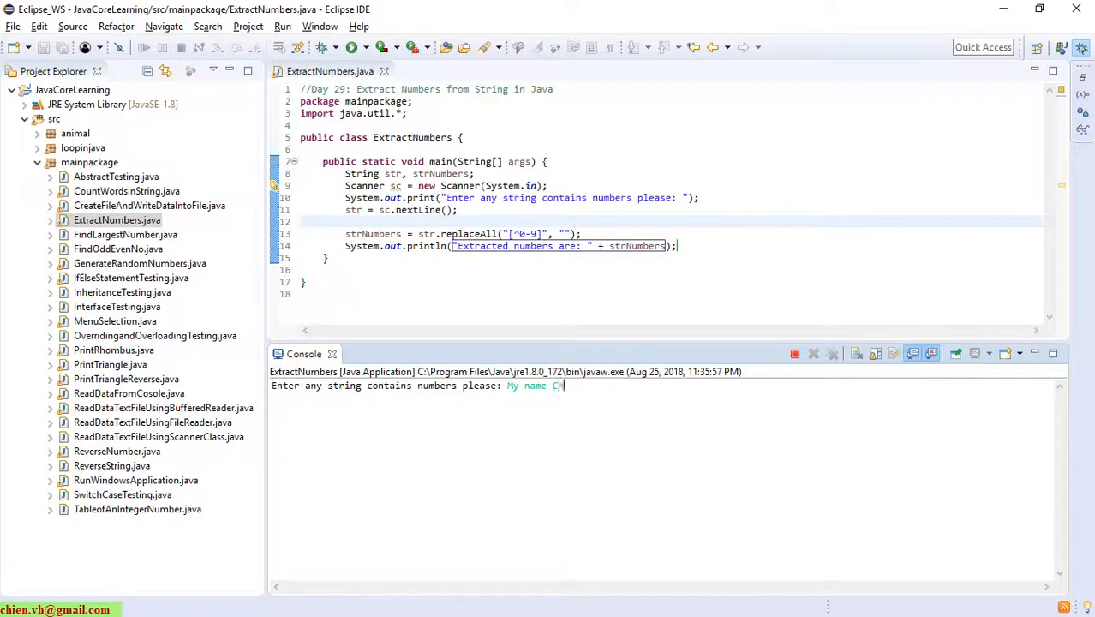
type("hien Vu")
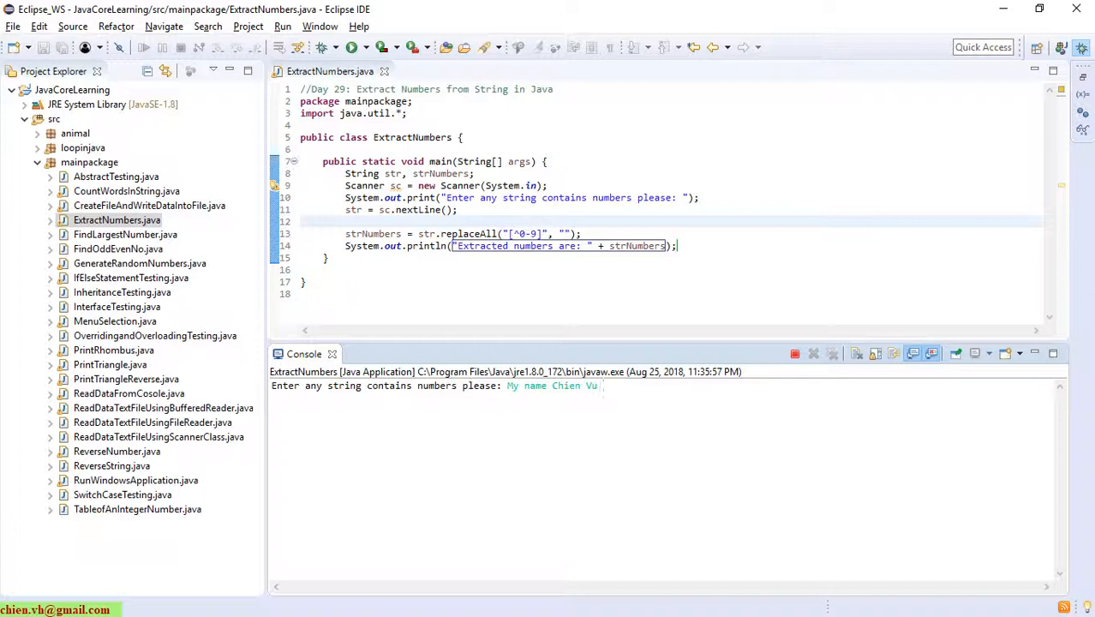
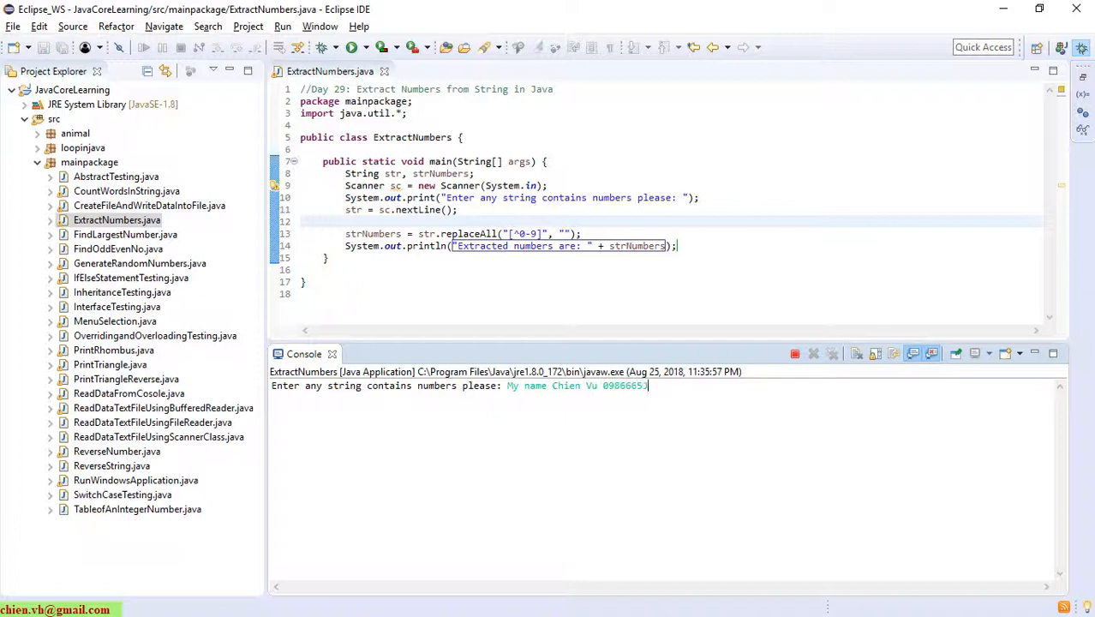
key("Enter")
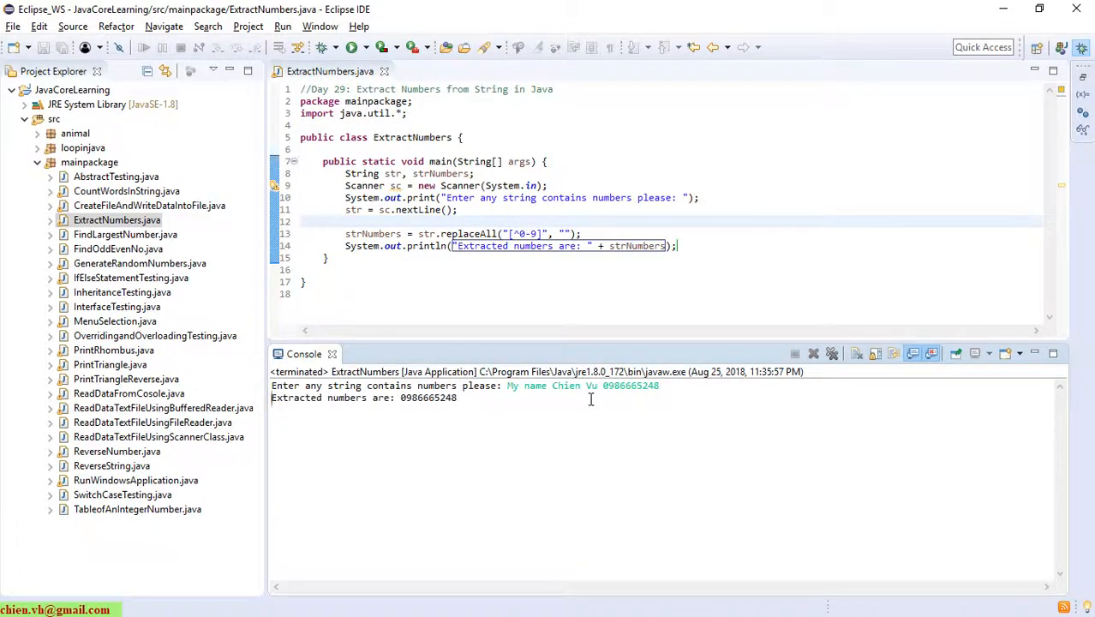
double_click(427, 398)
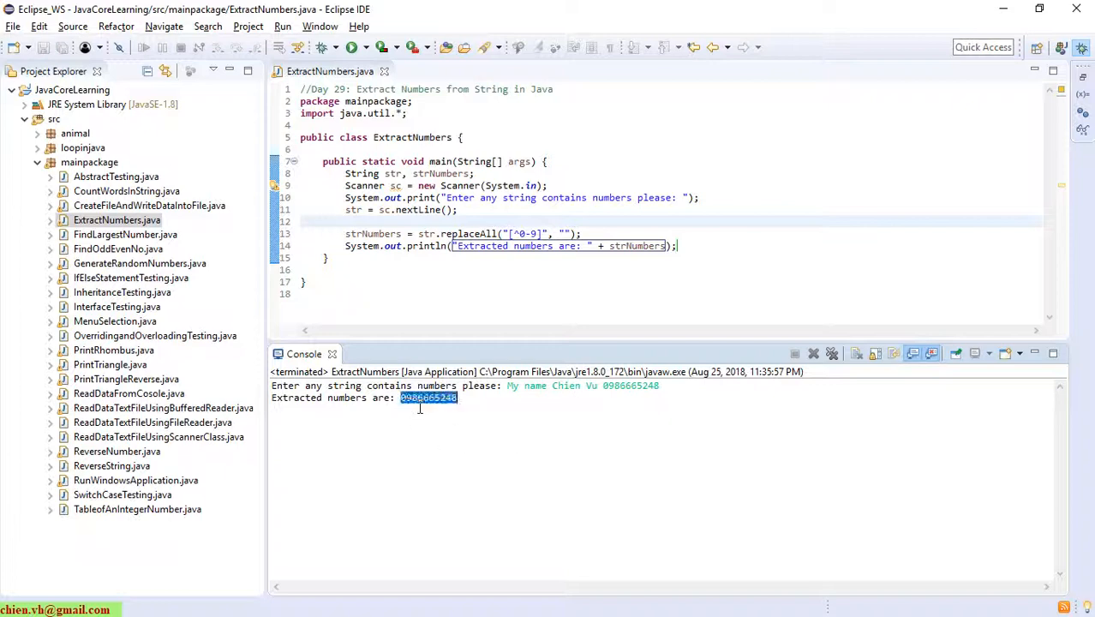
left_click(582, 234)
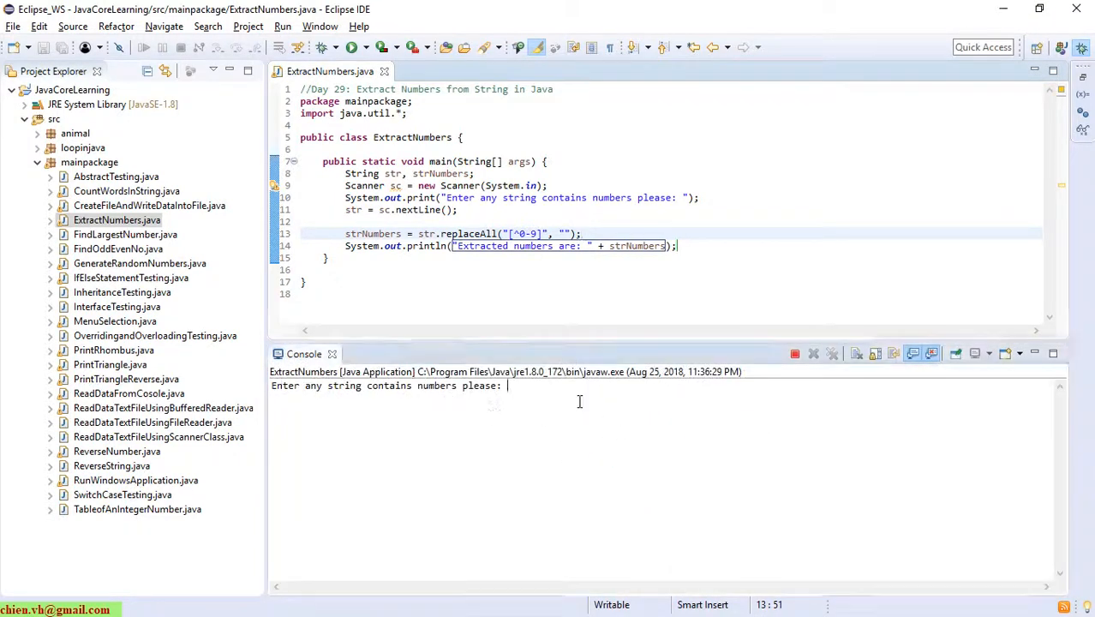
Enter a line mixing Chien, 12345, Hello and Everyone to extract 12345.
type("Chien")
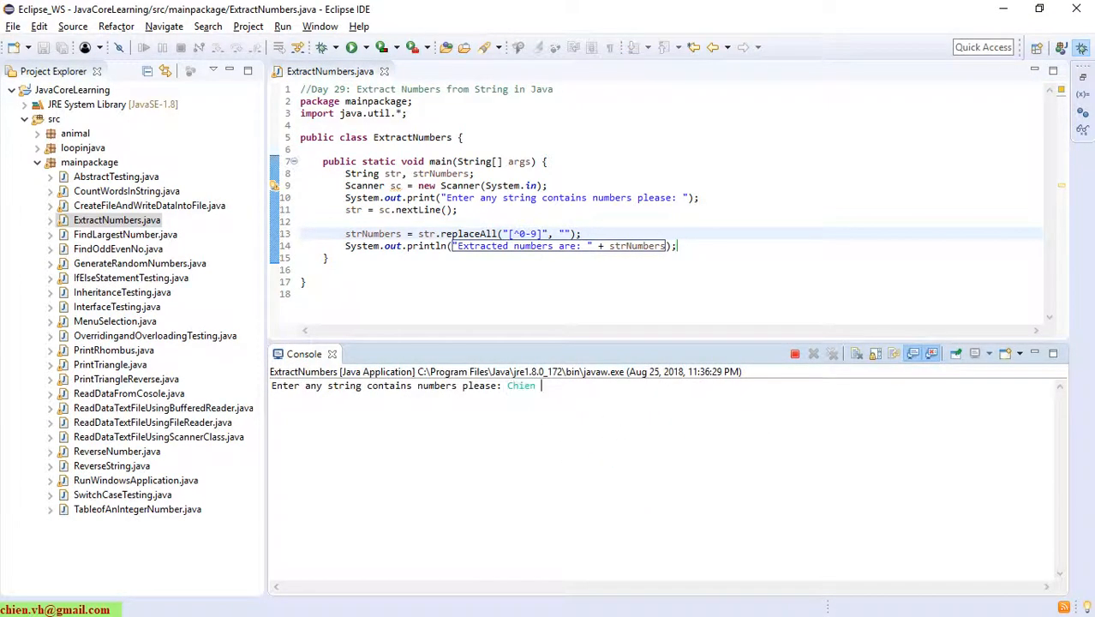
type("12345")
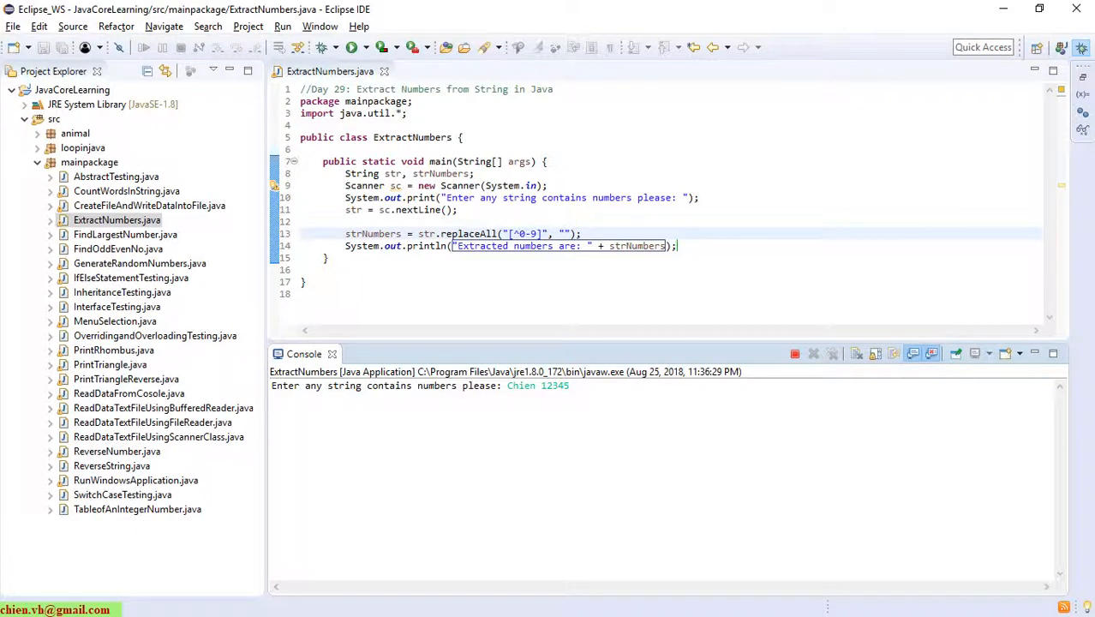
type("Hello")
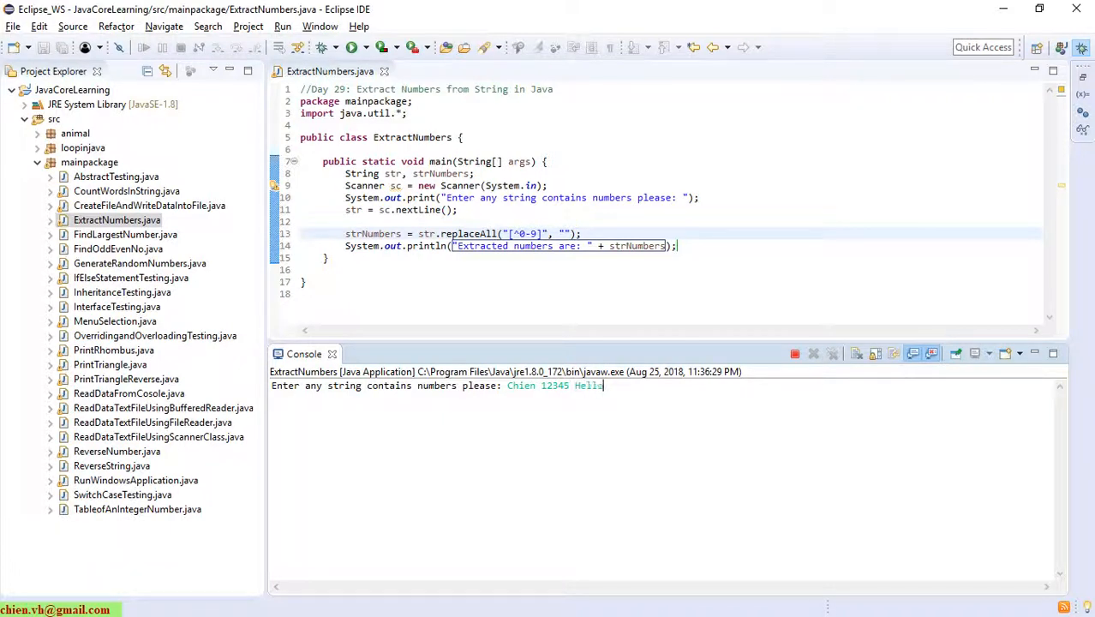
type("Everyone")
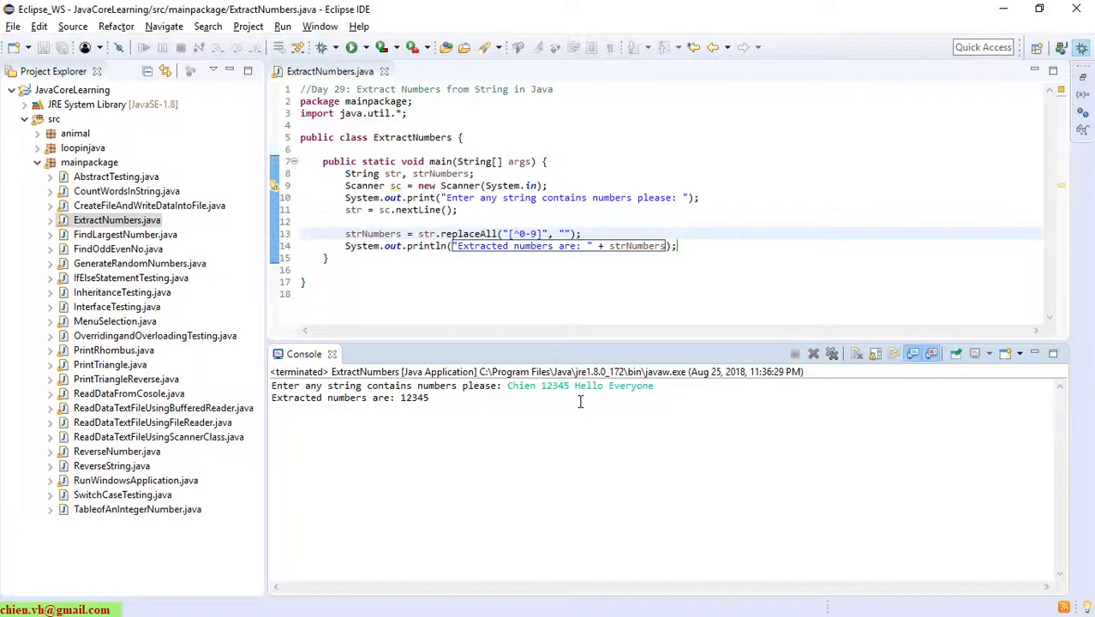
mouse_move(608, 416)
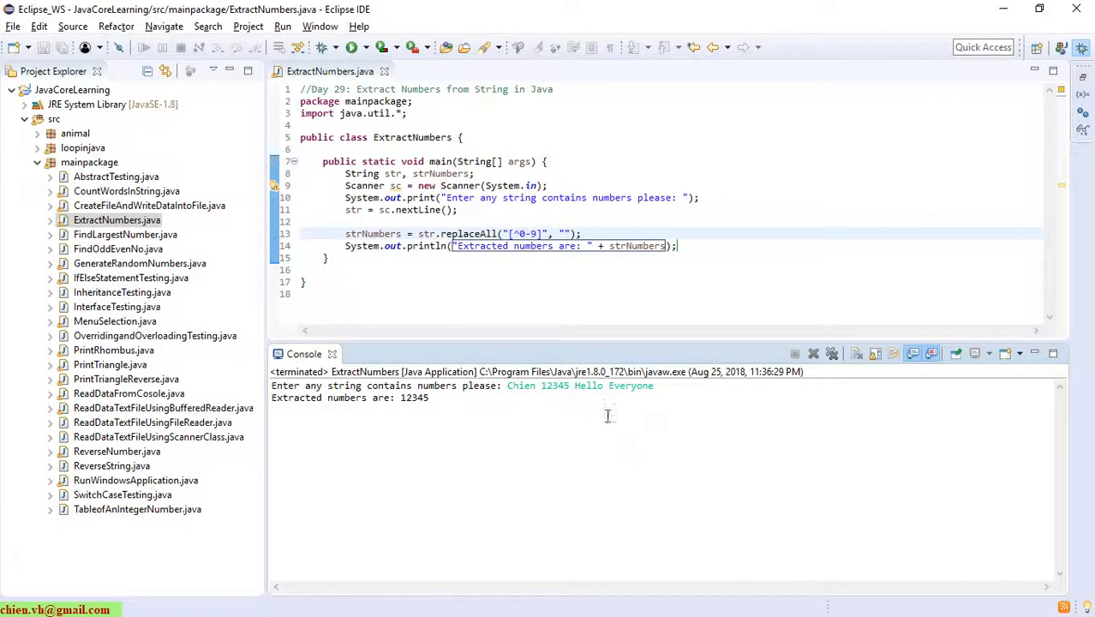
mouse_move(745, 69)
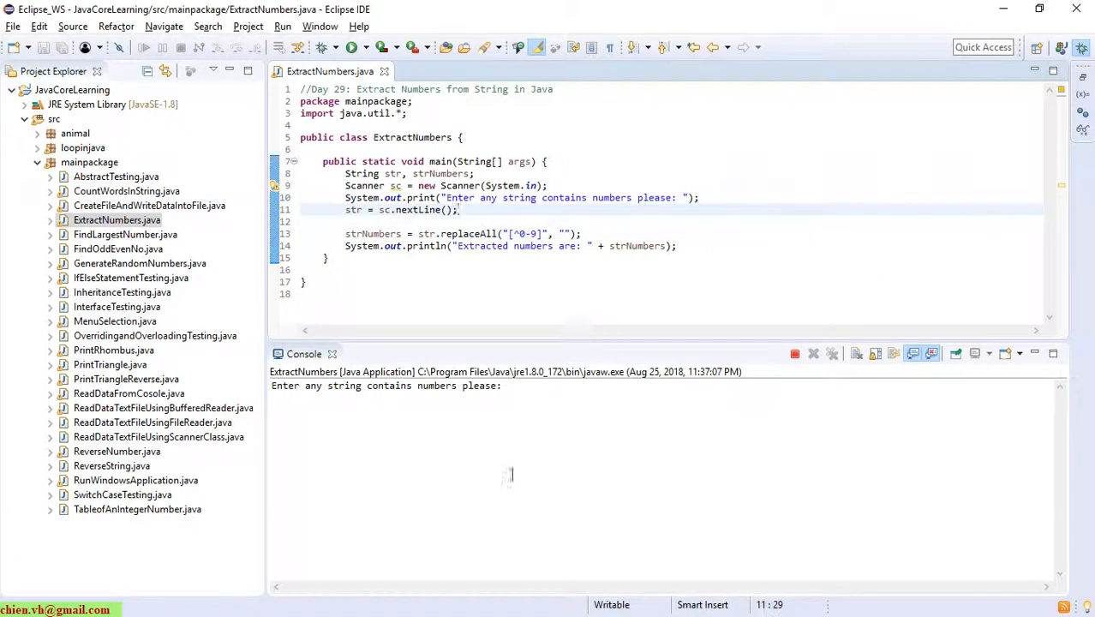
Enter a line mixing words with 123, 456 and 789, yielding 123456789.
type("Chien")
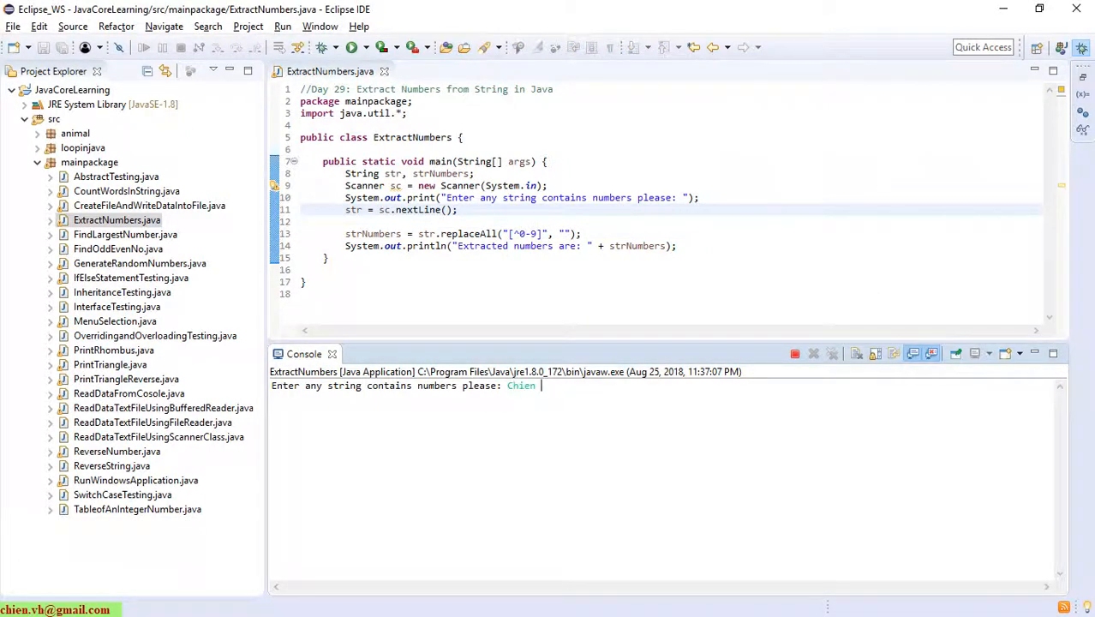
type("123")
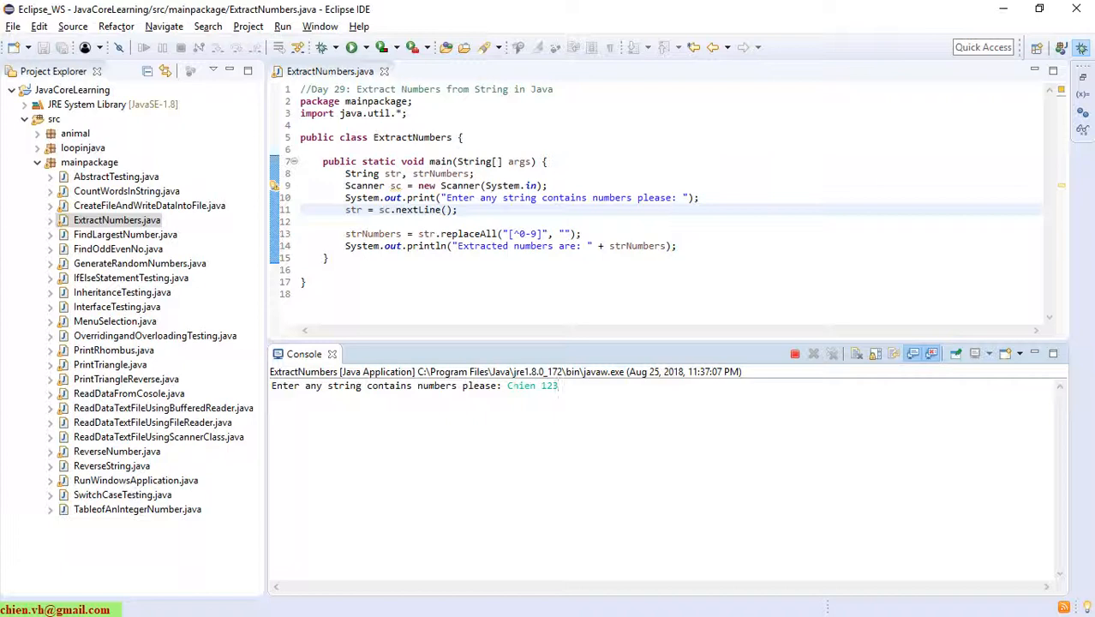
type("Hello")
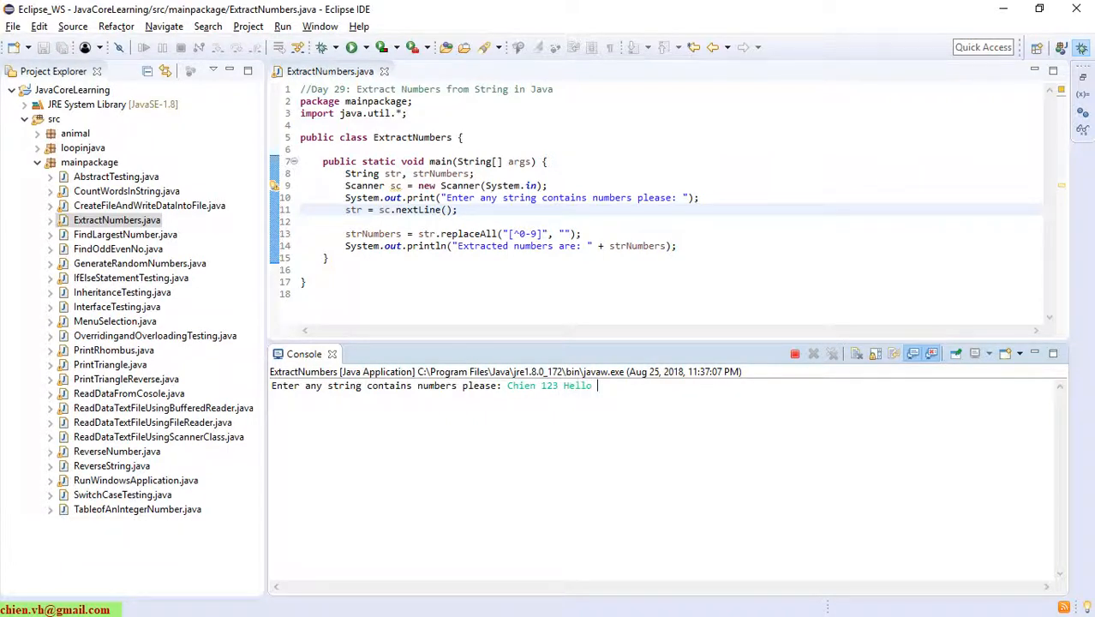
type("Everyon")
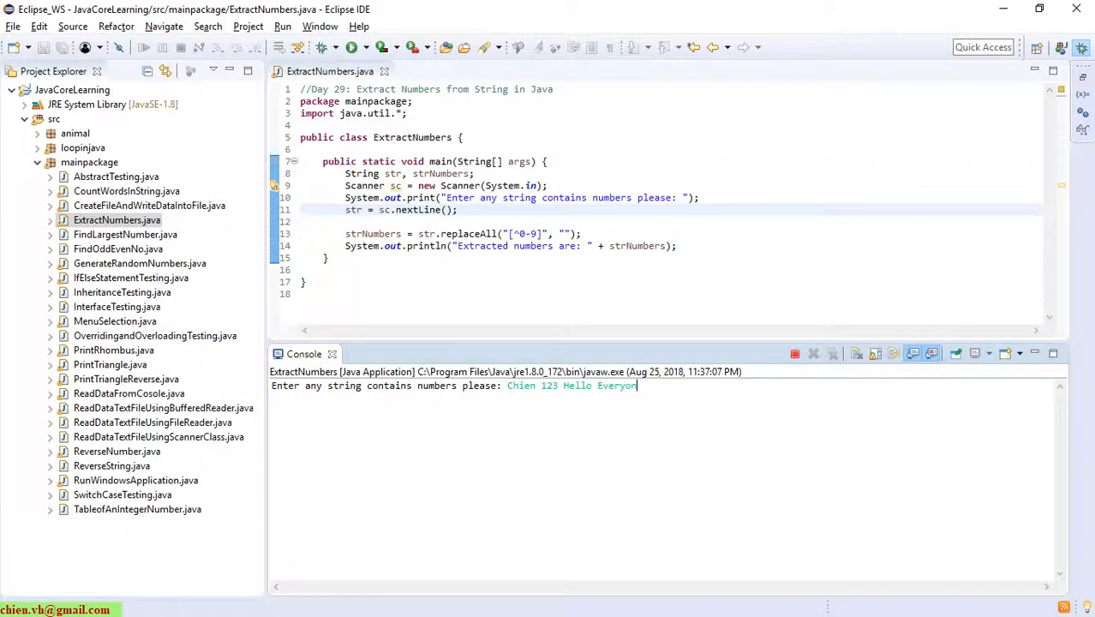
type("4")
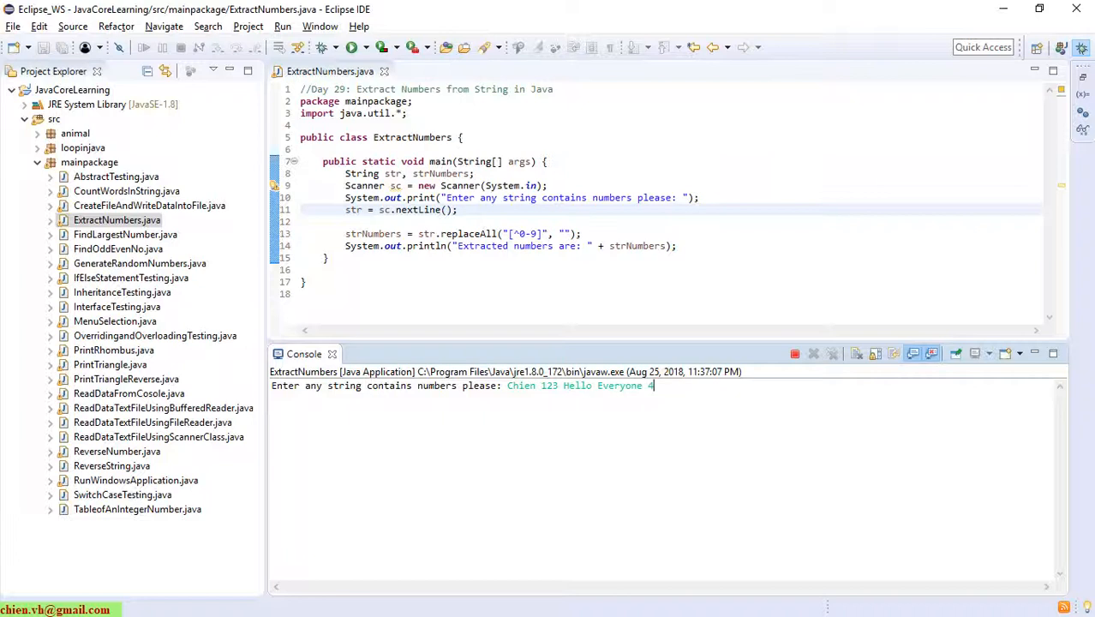
type("56 Okay, g")
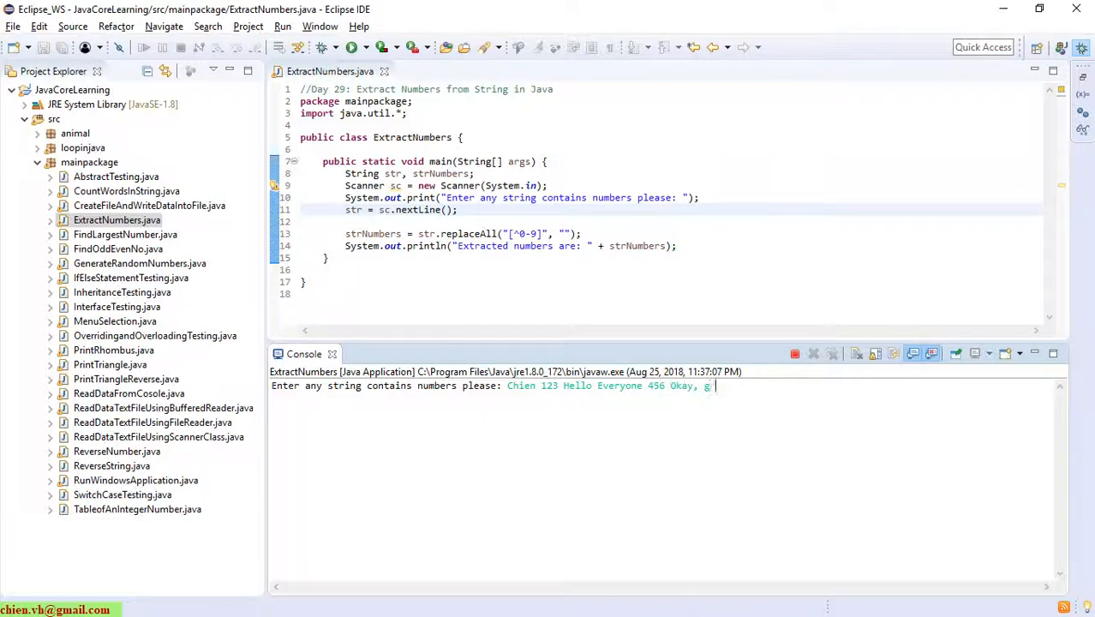
type("reat")
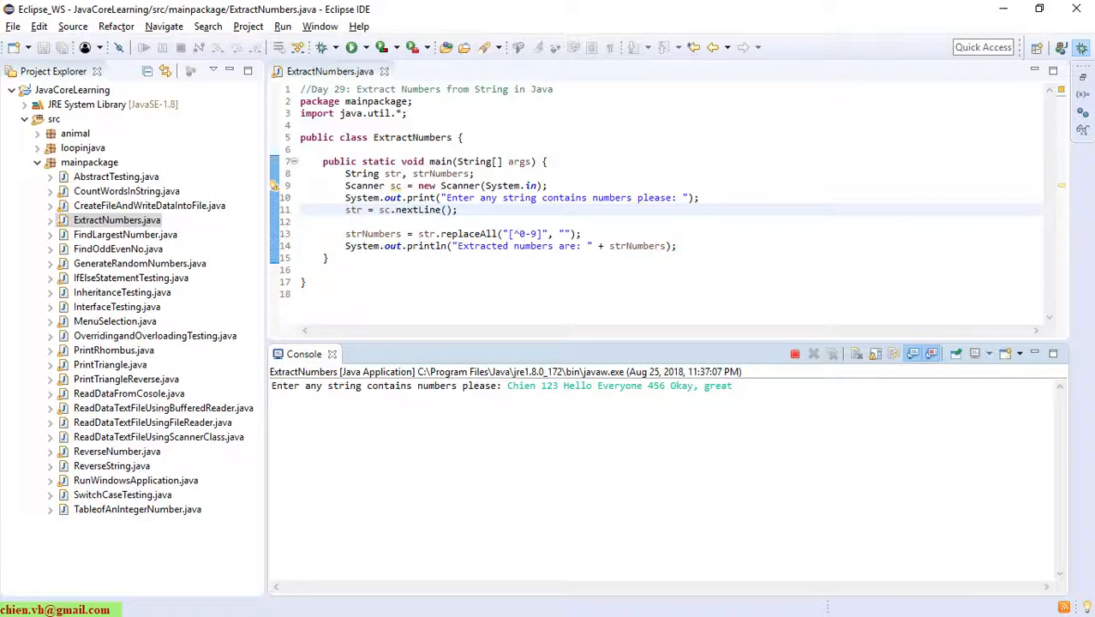
type("789")
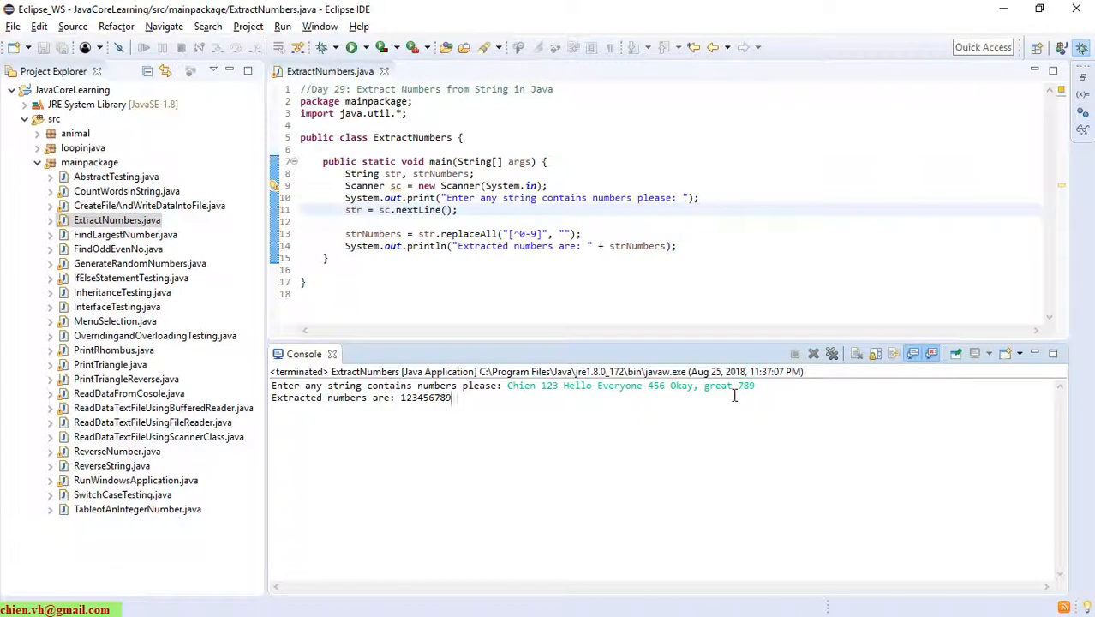
mouse_move(559, 394)
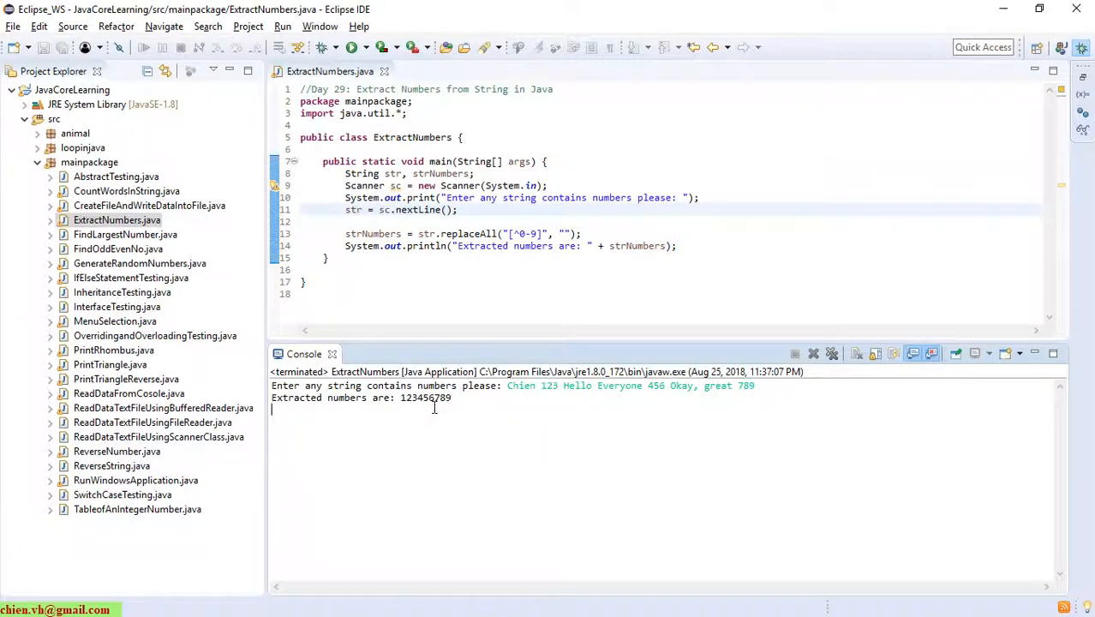
double_click(550, 385)
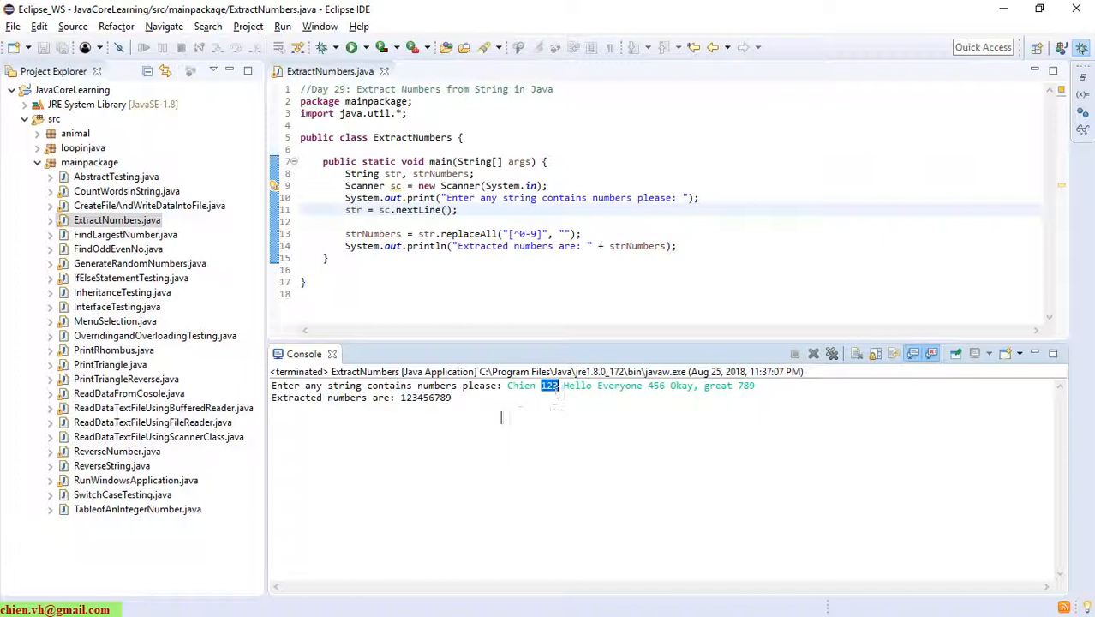